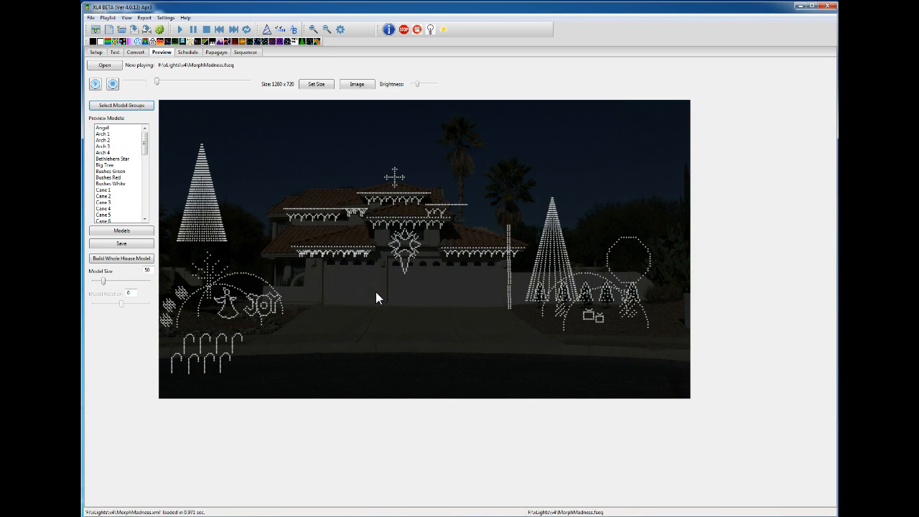
mouse_move(267, 151)
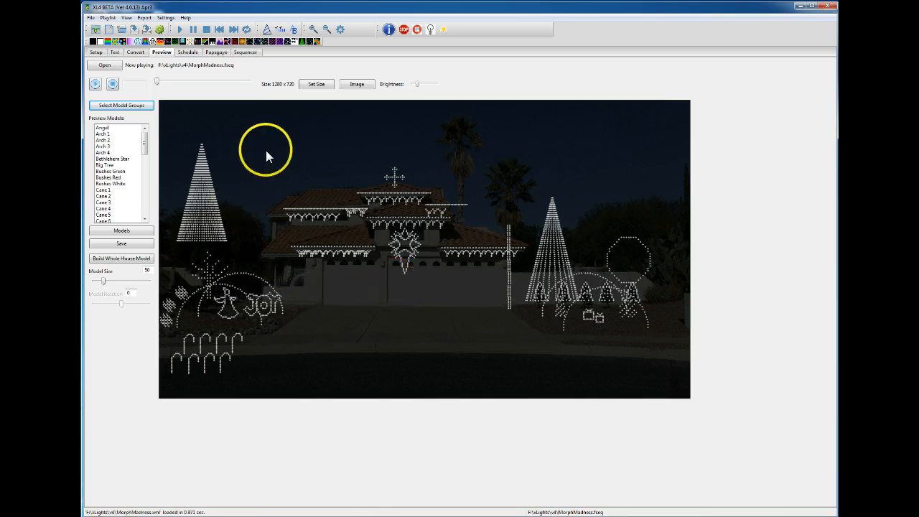
mouse_move(325, 302)
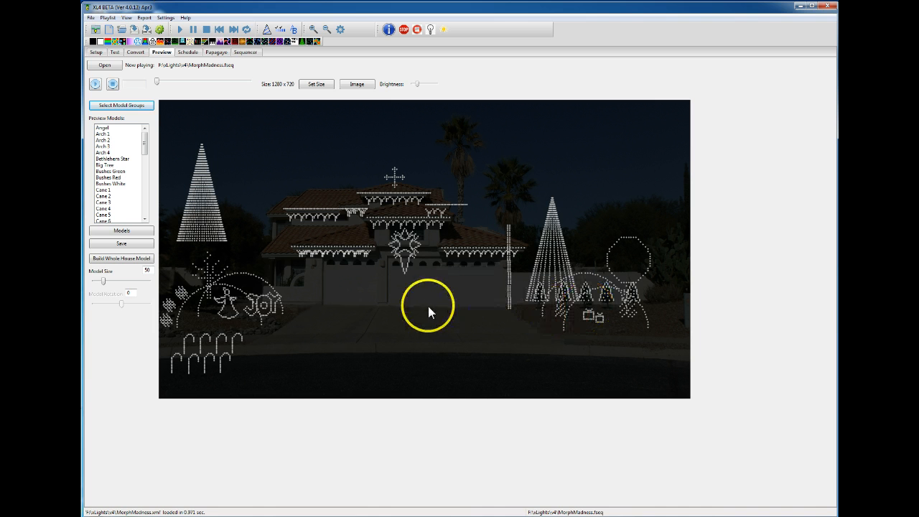
mouse_move(424, 291)
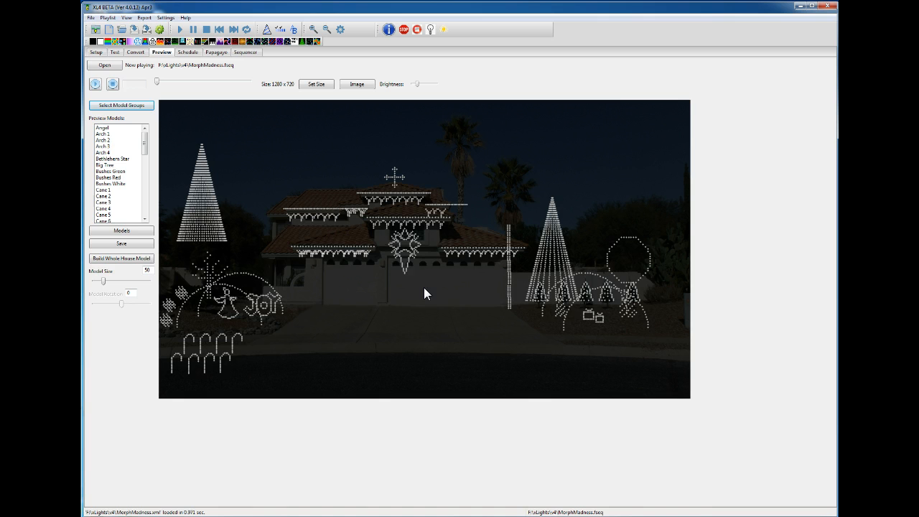
mouse_move(371, 286)
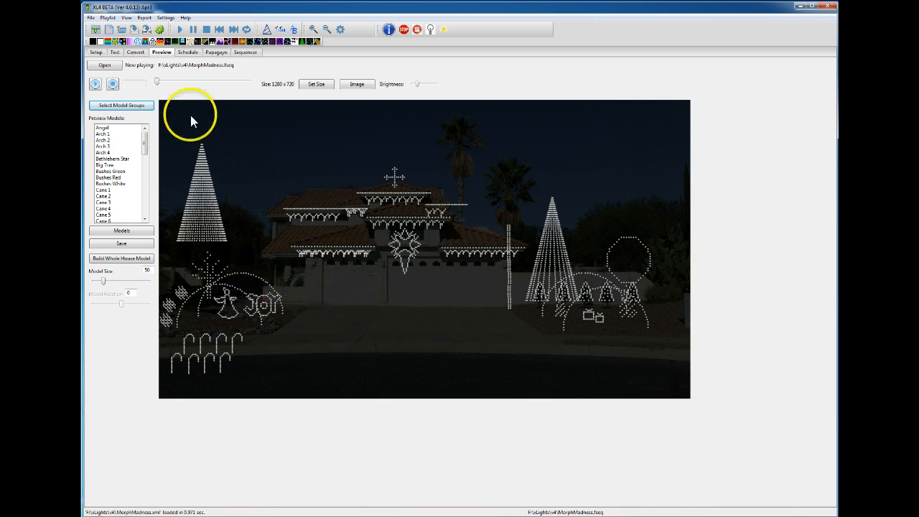
mouse_move(402, 308)
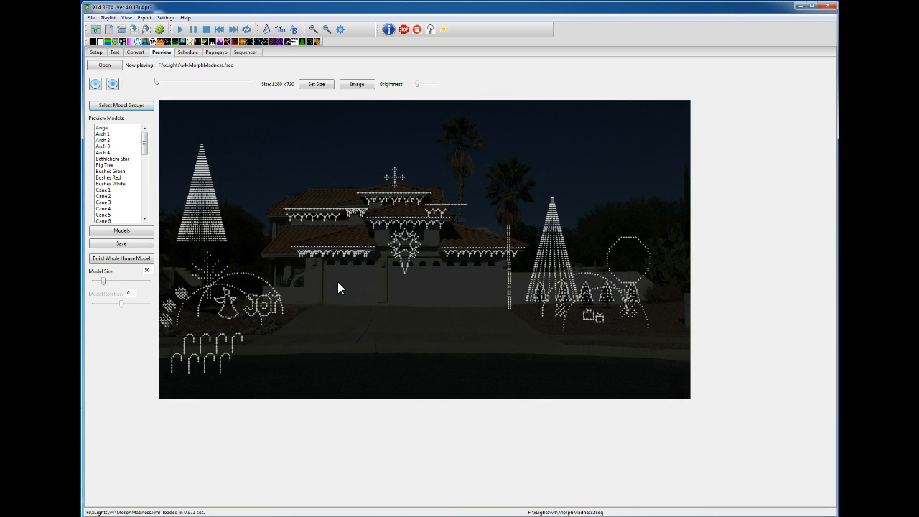
mouse_move(147, 147)
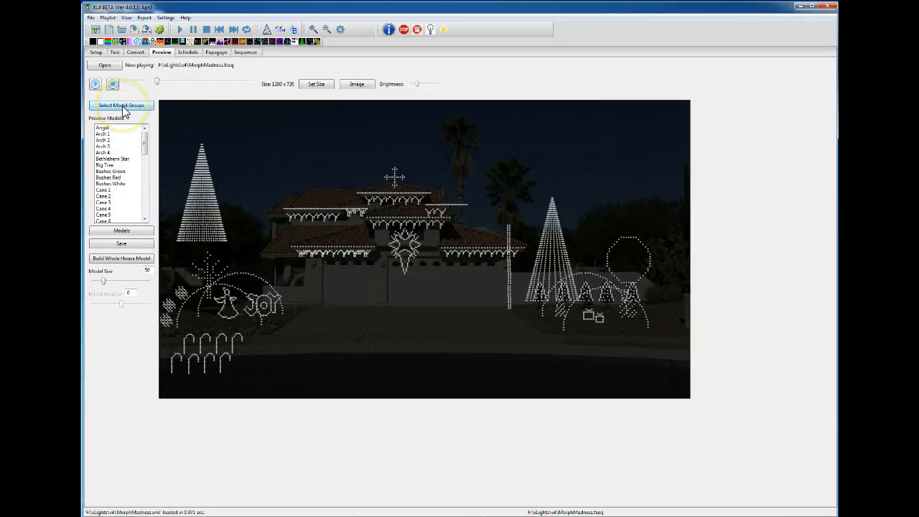
- Limit the house preview to the Candy Canes model group only
click(121, 105)
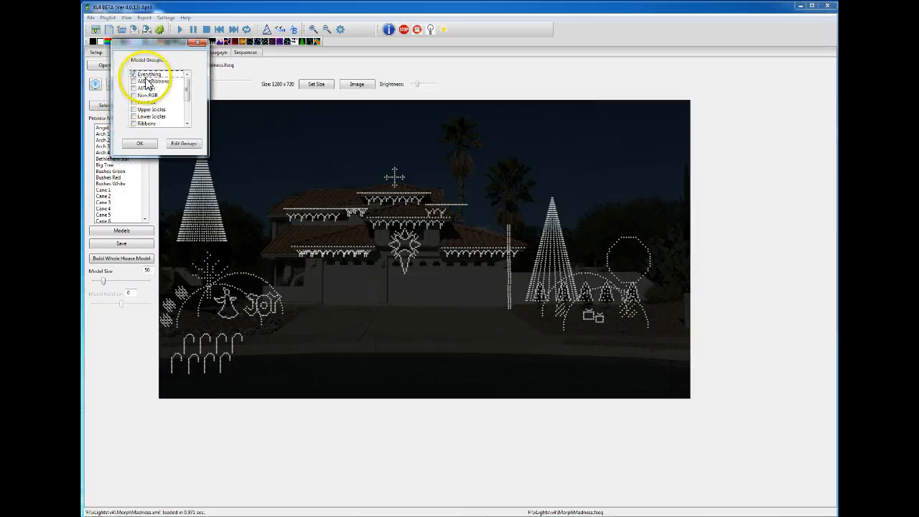
click(132, 75)
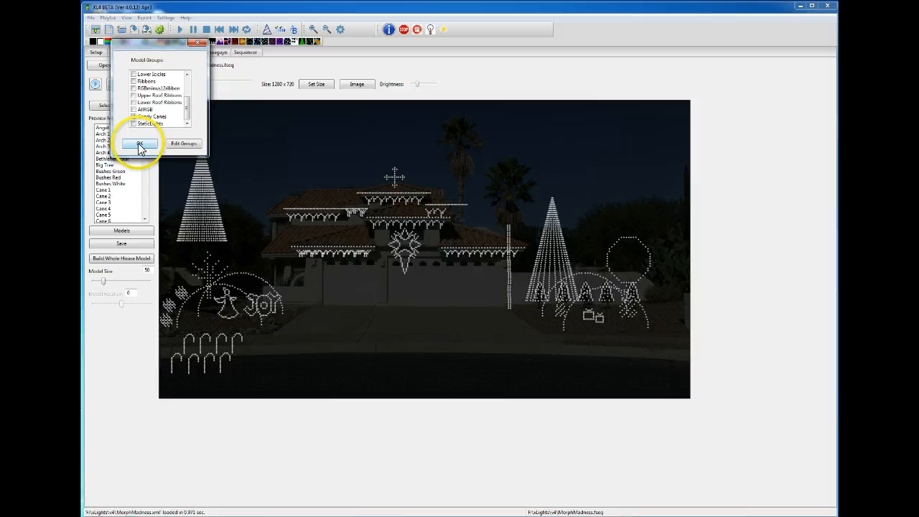
click(139, 143)
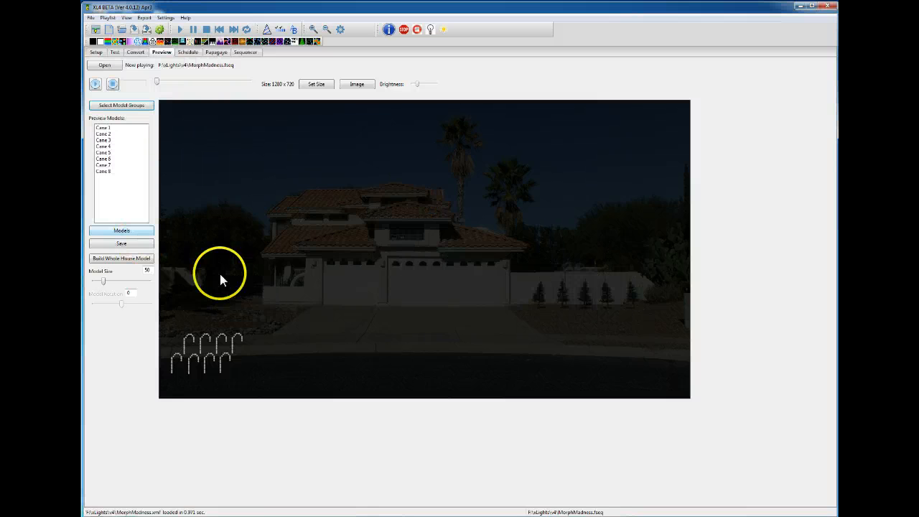
mouse_move(172, 200)
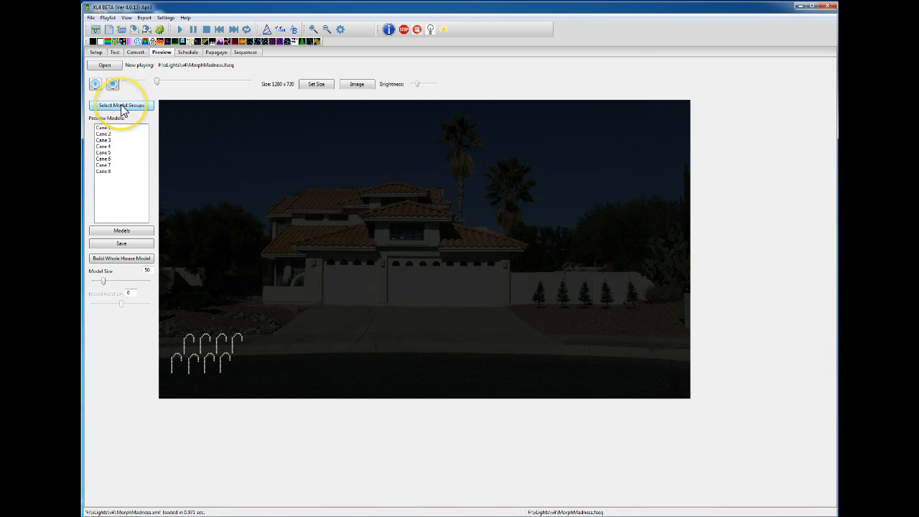
- Bring up the model group editor and inspect the first groups, including Peacock
click(120, 104)
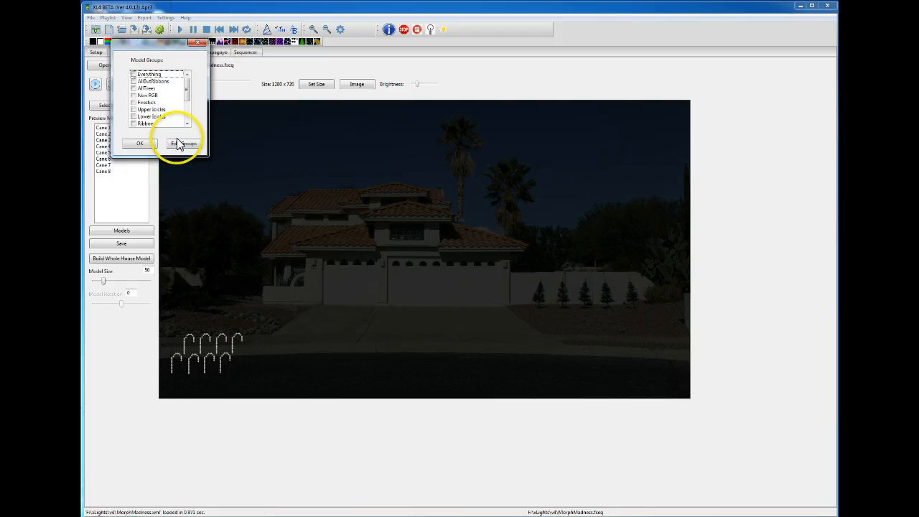
click(184, 143)
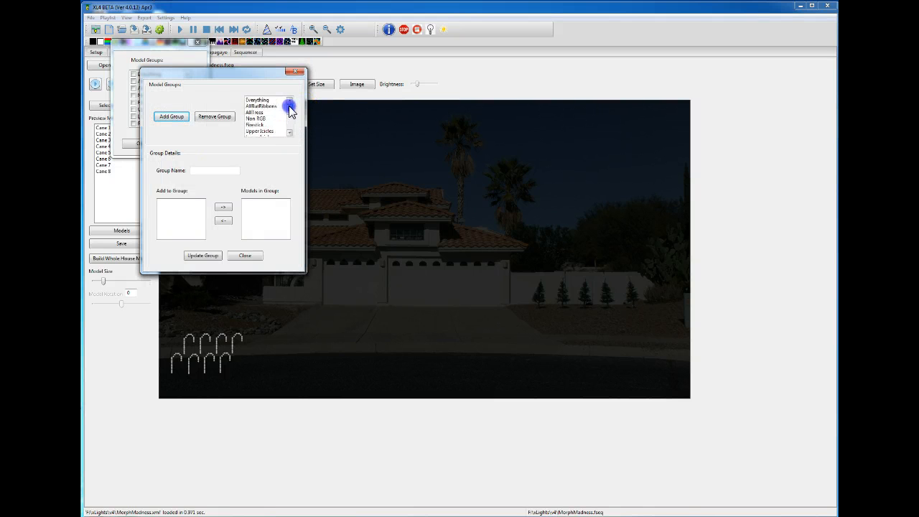
click(254, 112)
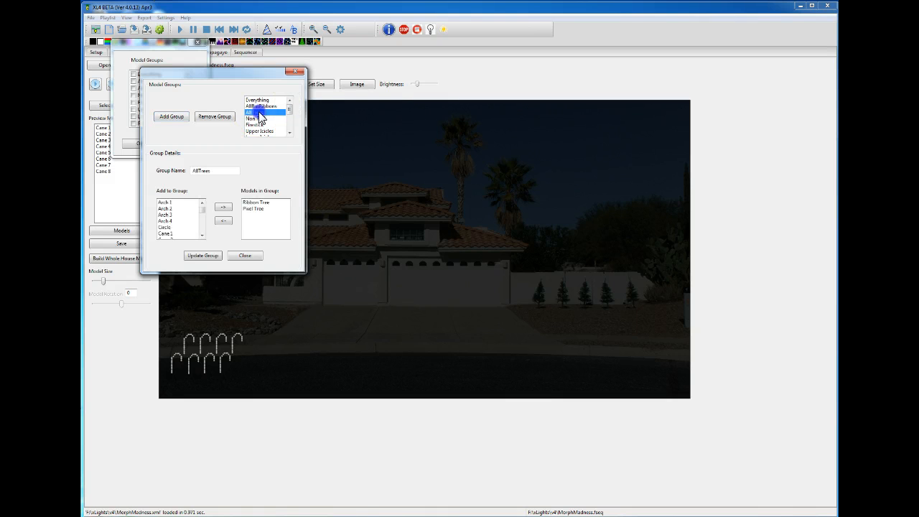
click(256, 112)
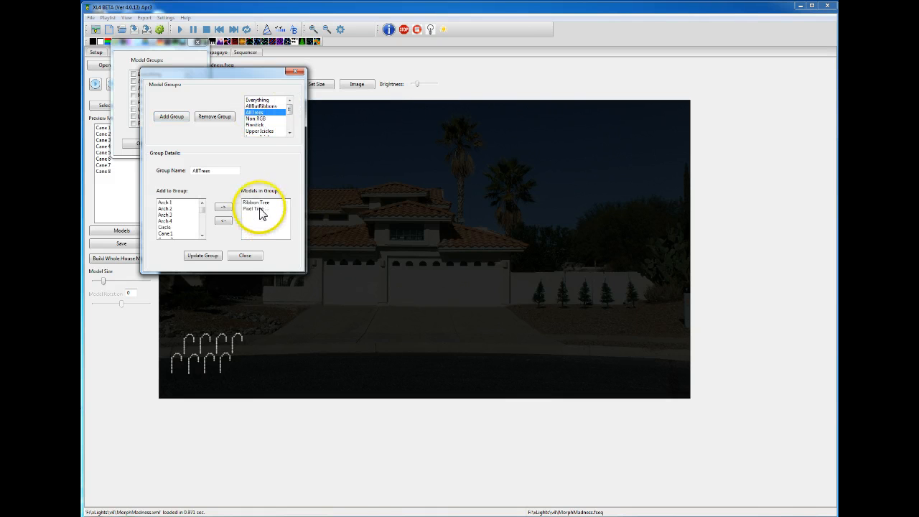
click(260, 124)
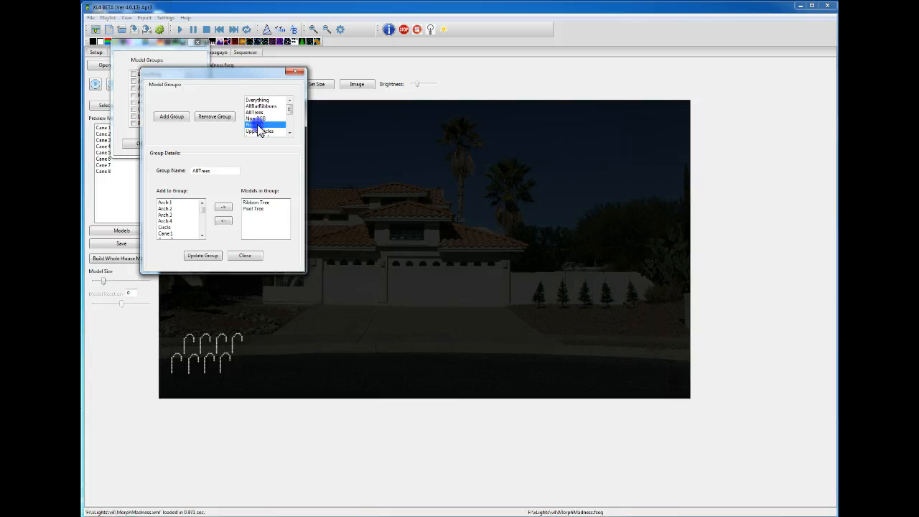
click(261, 123)
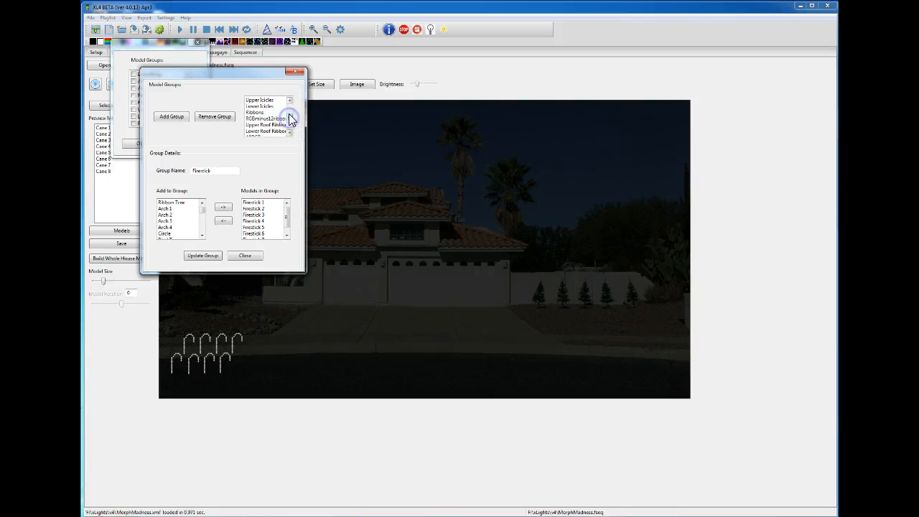
- Review the members of Upper/Lower Icicles, Ribbons, Candy Canes, Static Lights, Non RGB and Everything
click(260, 101)
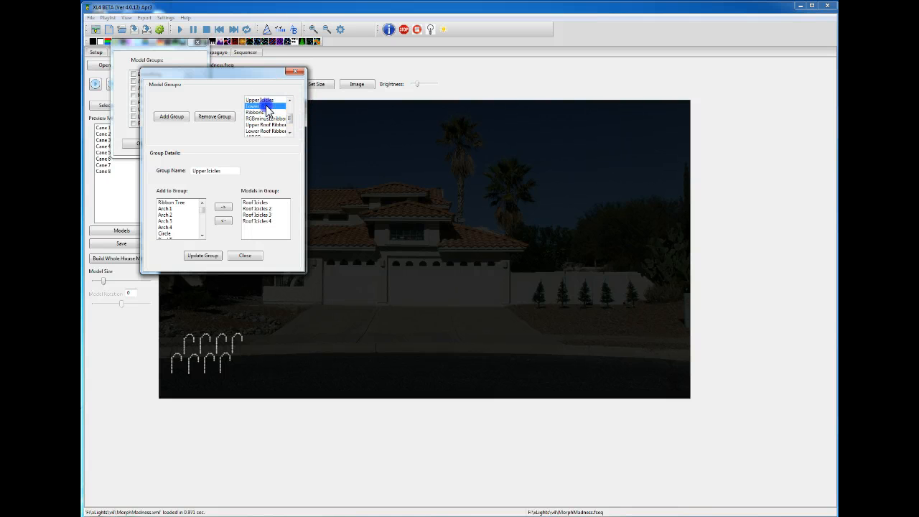
click(266, 112)
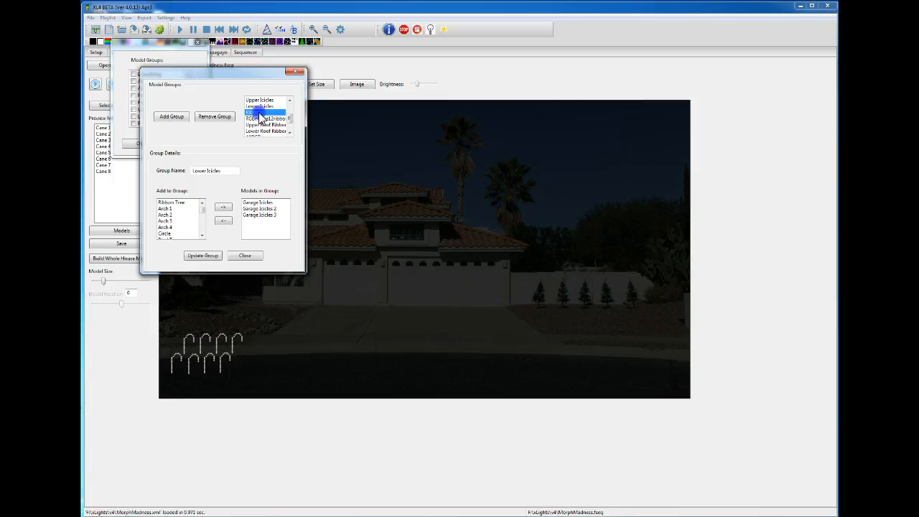
click(256, 112)
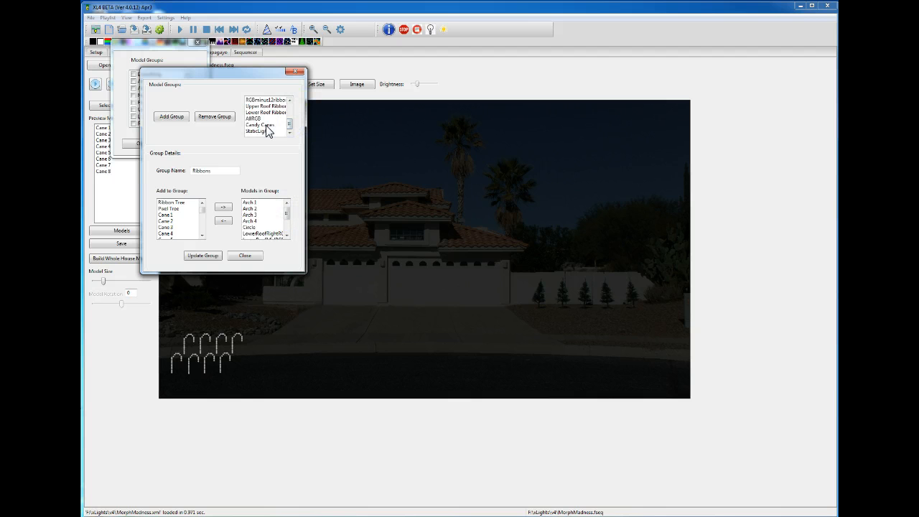
click(260, 125)
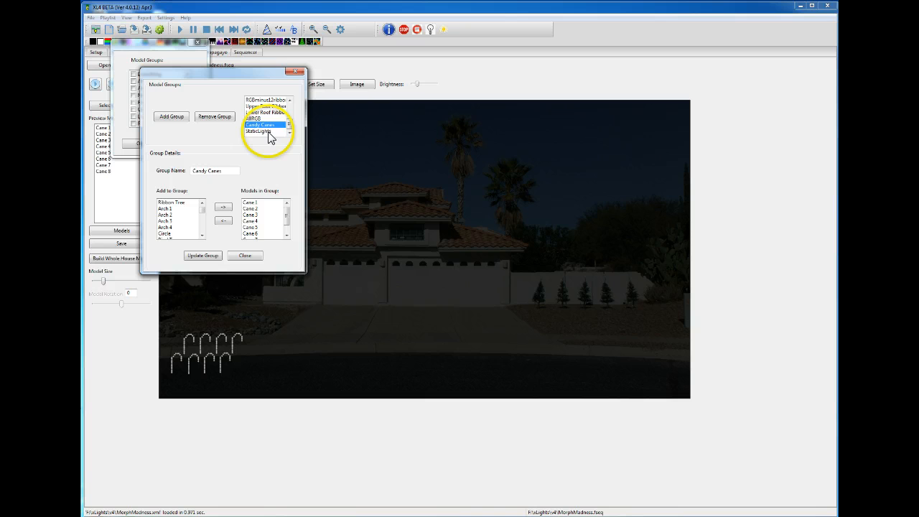
click(259, 132)
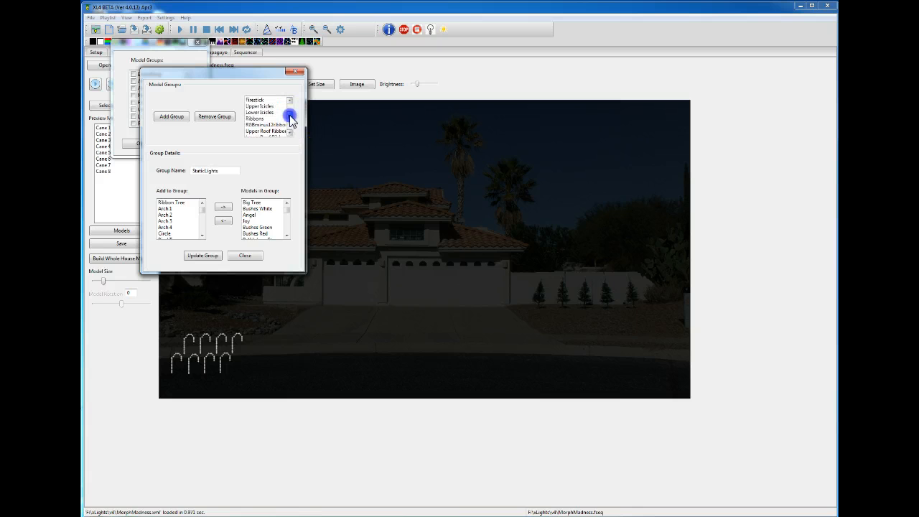
click(290, 108)
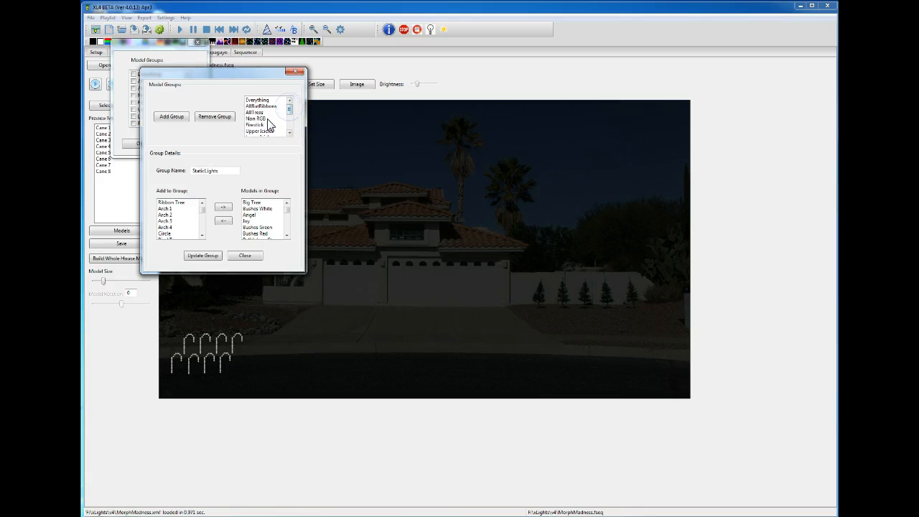
click(257, 118)
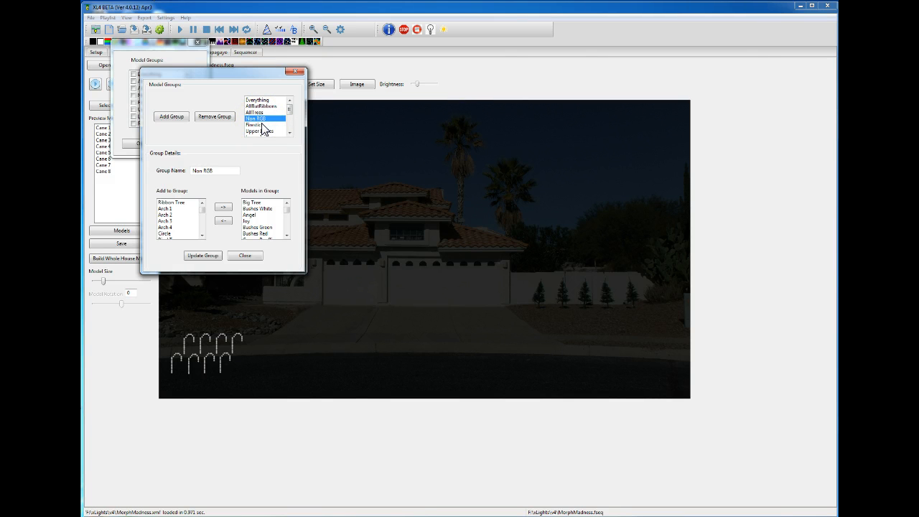
mouse_move(264, 112)
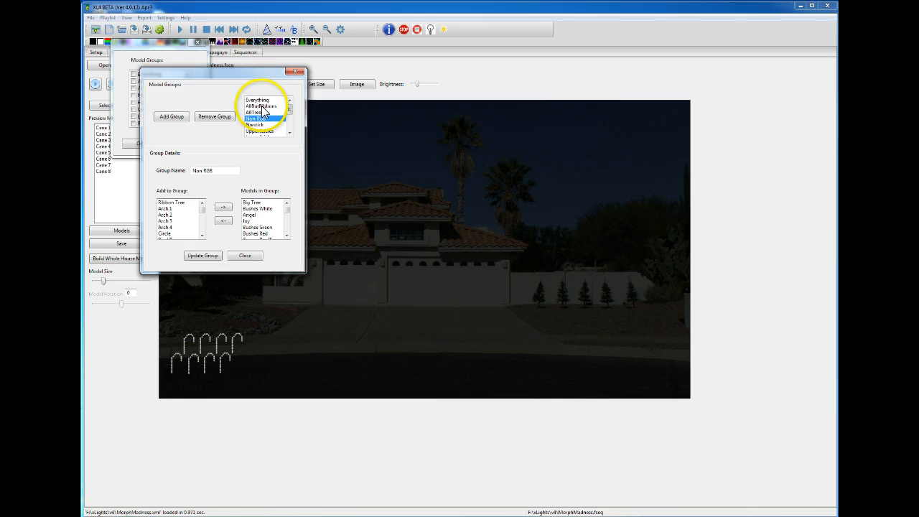
click(257, 100)
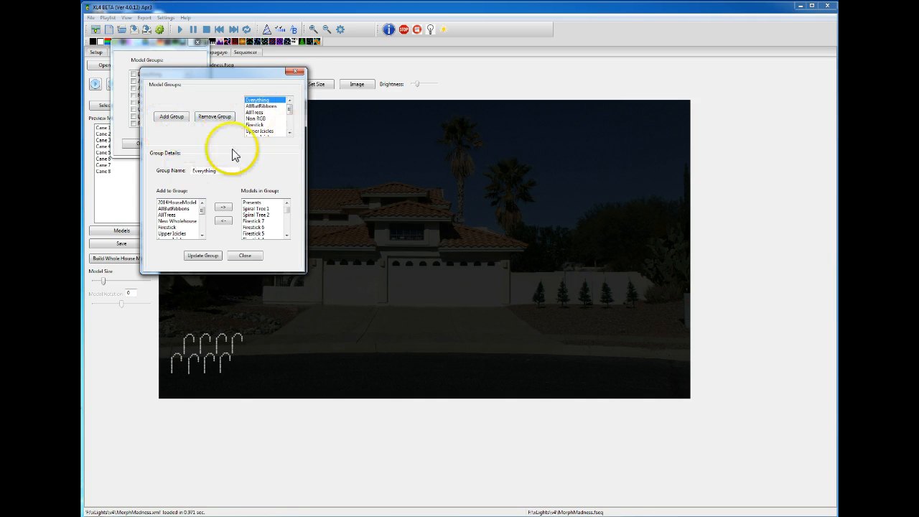
- Create a new group named Mini Trees, add the Mini Tree models to it, and close the editor
click(172, 116)
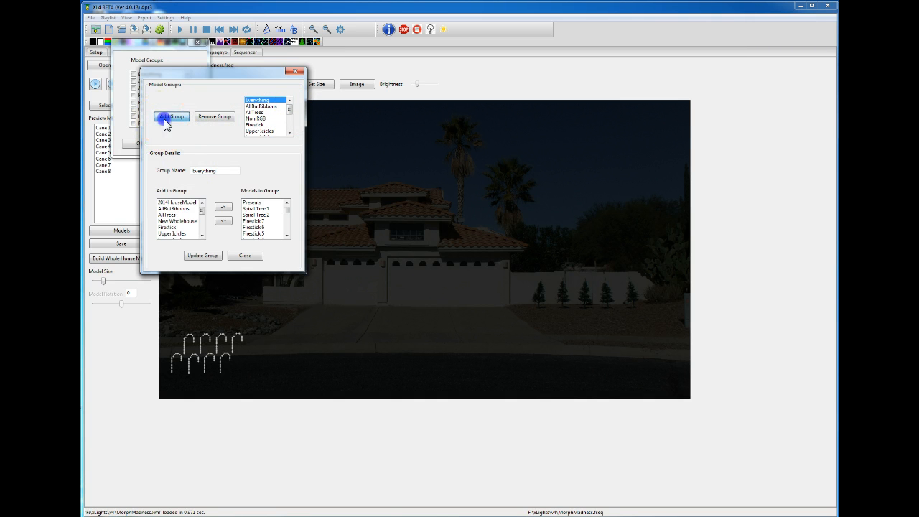
click(172, 116)
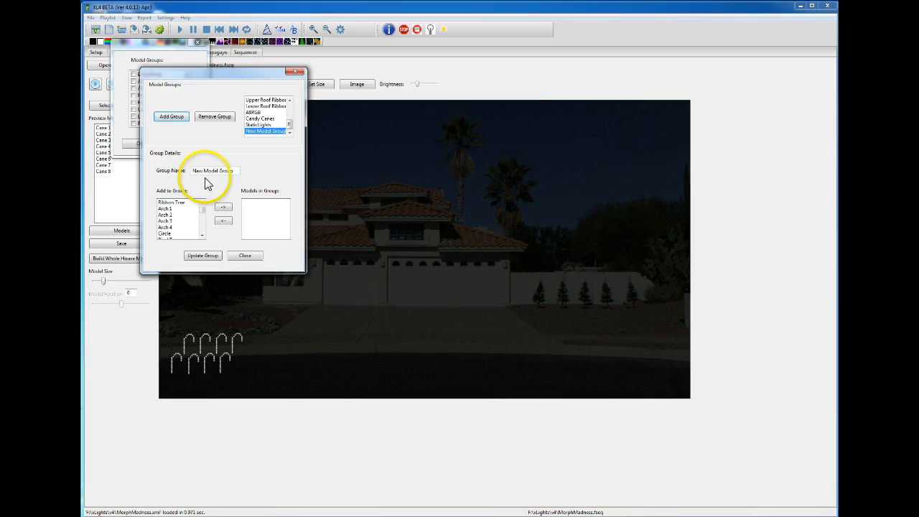
triple_click(212, 169)
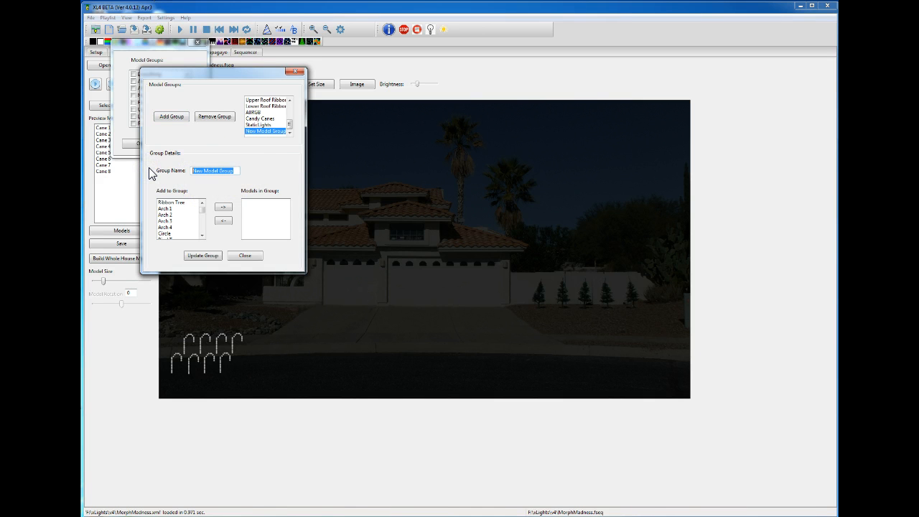
text(Mini Trees)
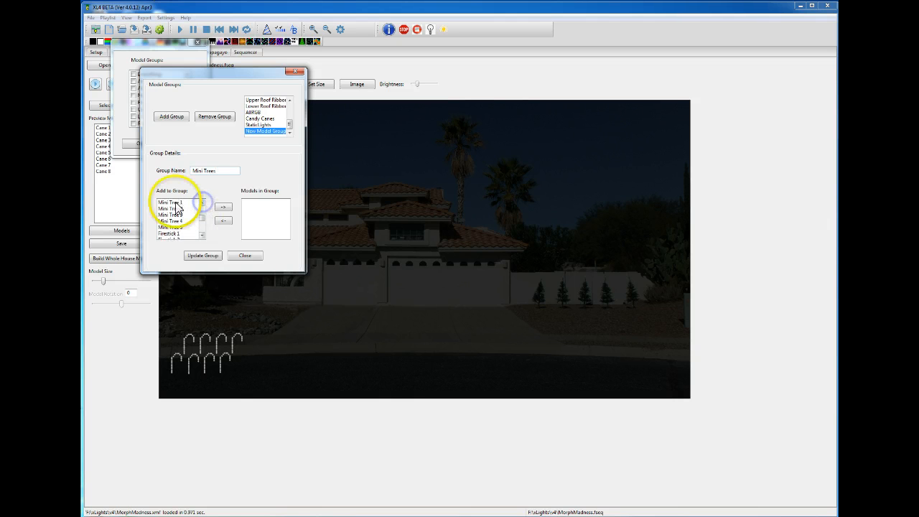
click(224, 207)
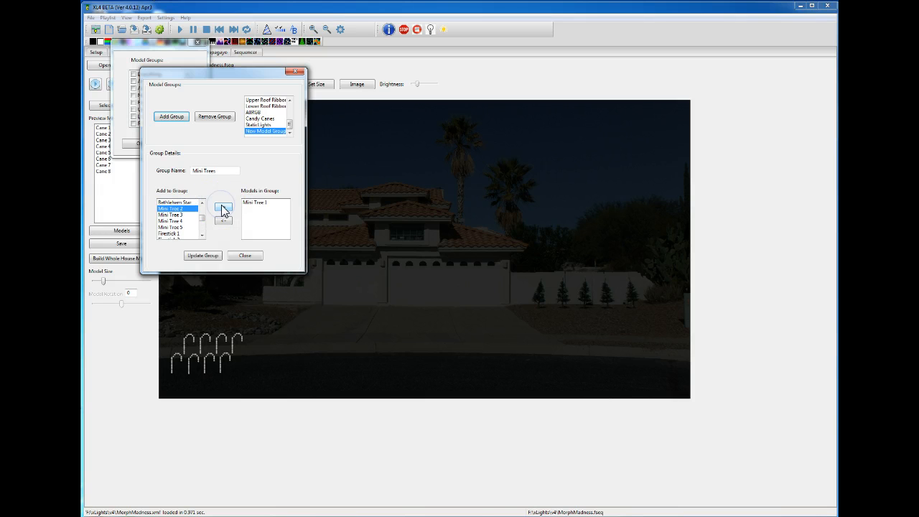
click(225, 207)
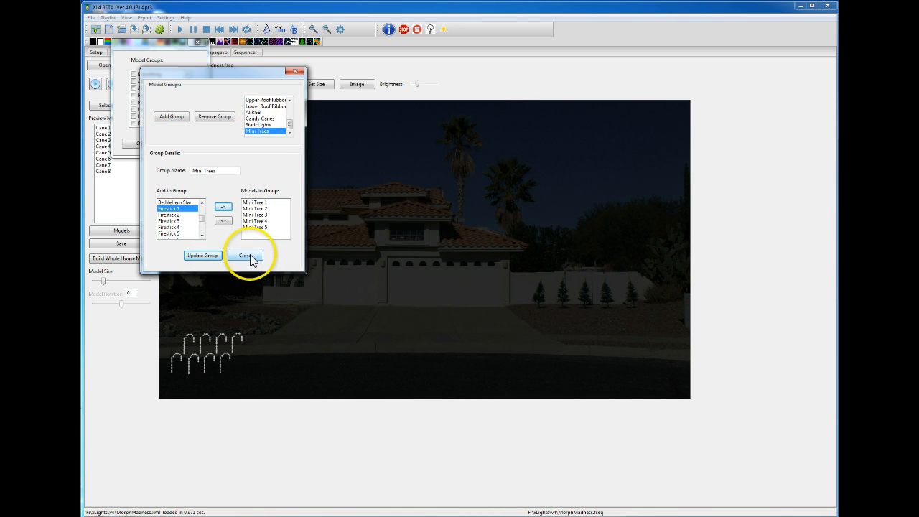
click(247, 256)
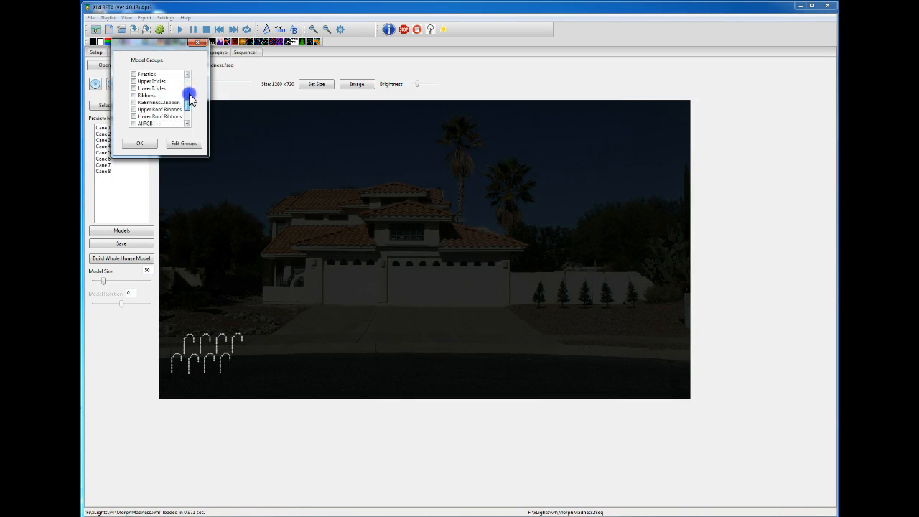
- Show only the Mini Trees group in the house preview
scroll(down, 3)
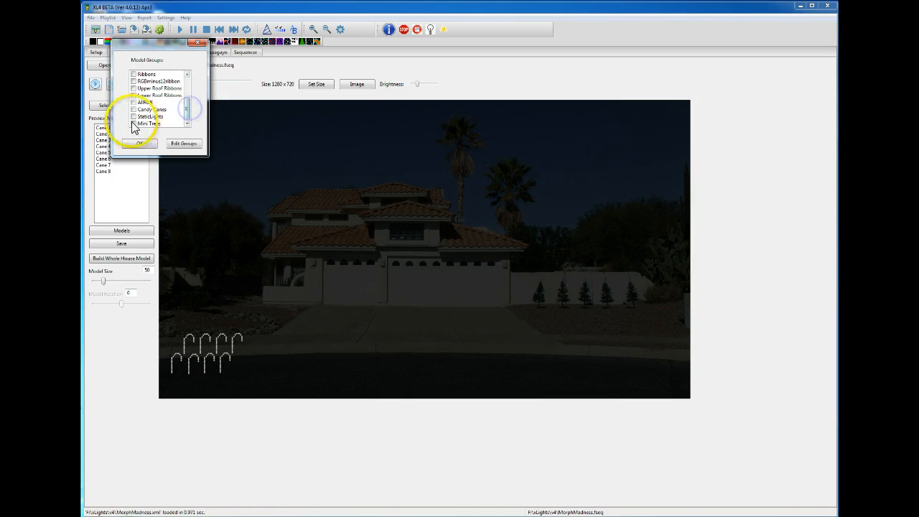
click(138, 144)
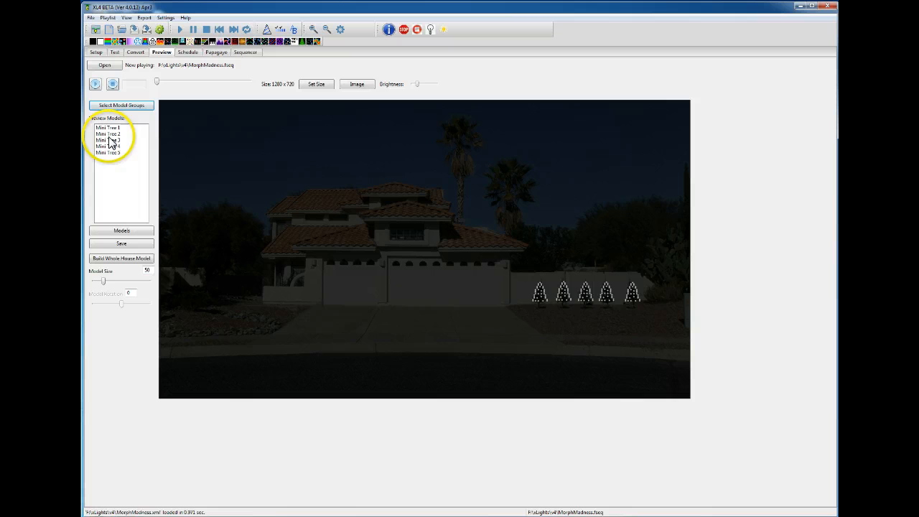
mouse_move(539, 284)
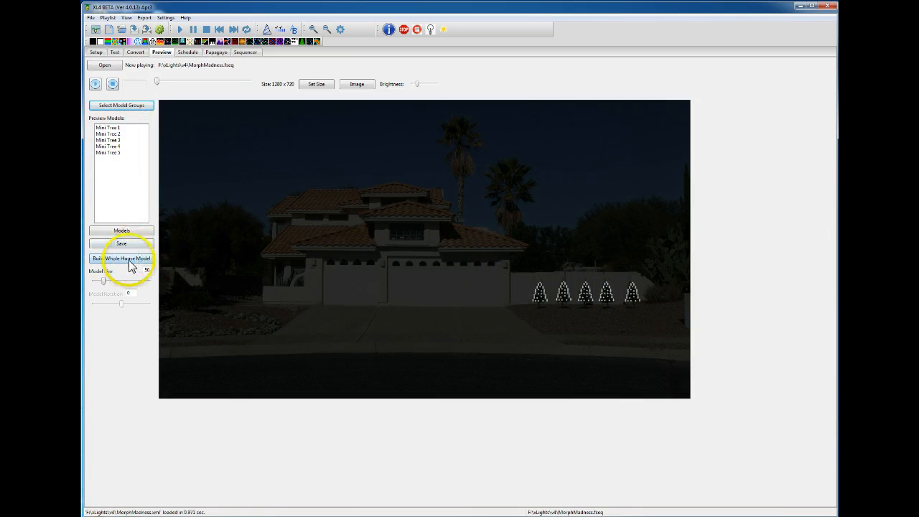
- Build a whole-house model named Mini Trees from the five previewed trees
click(121, 259)
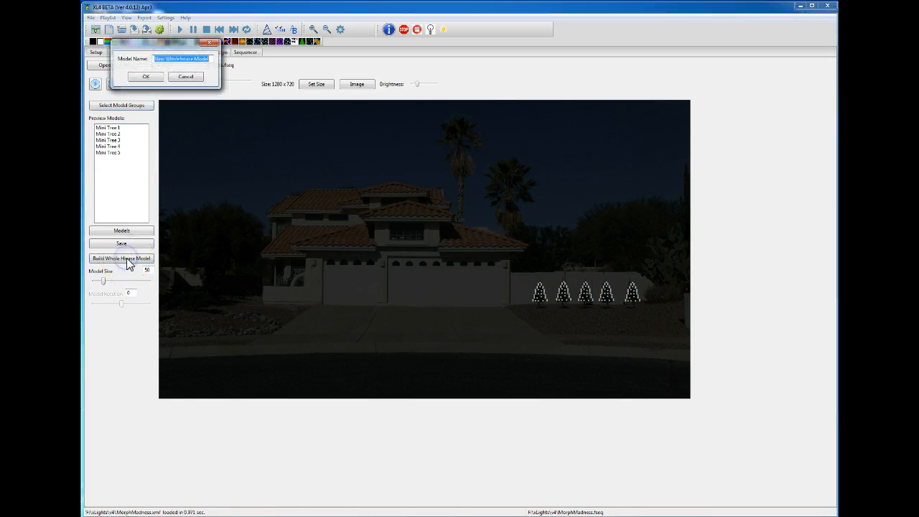
text(Mini)
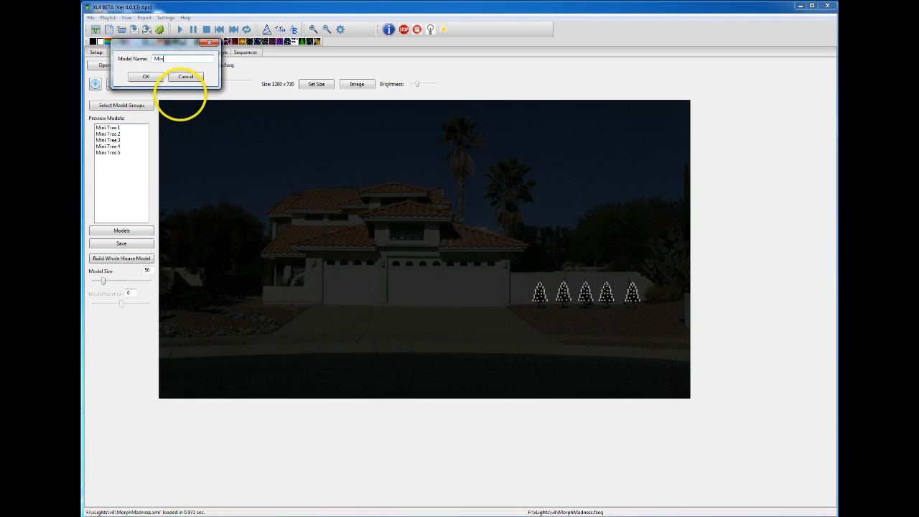
text(Trees)
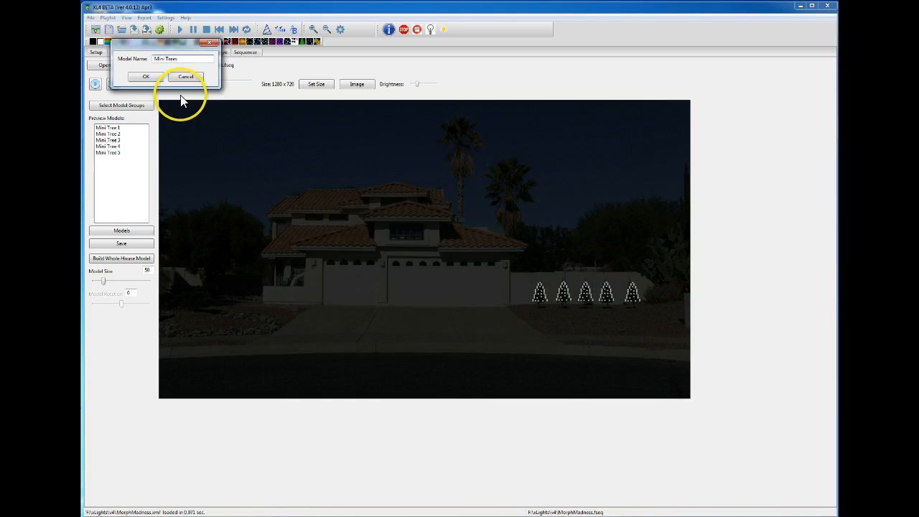
click(145, 76)
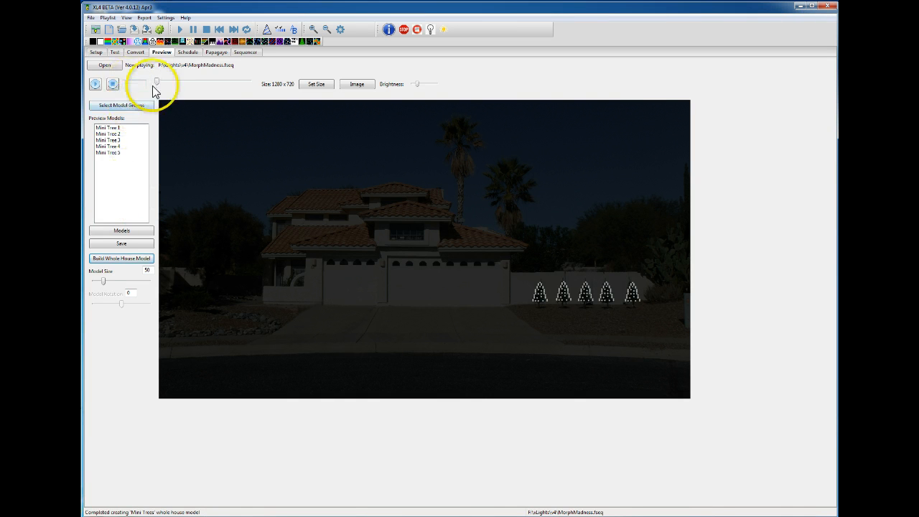
click(126, 18)
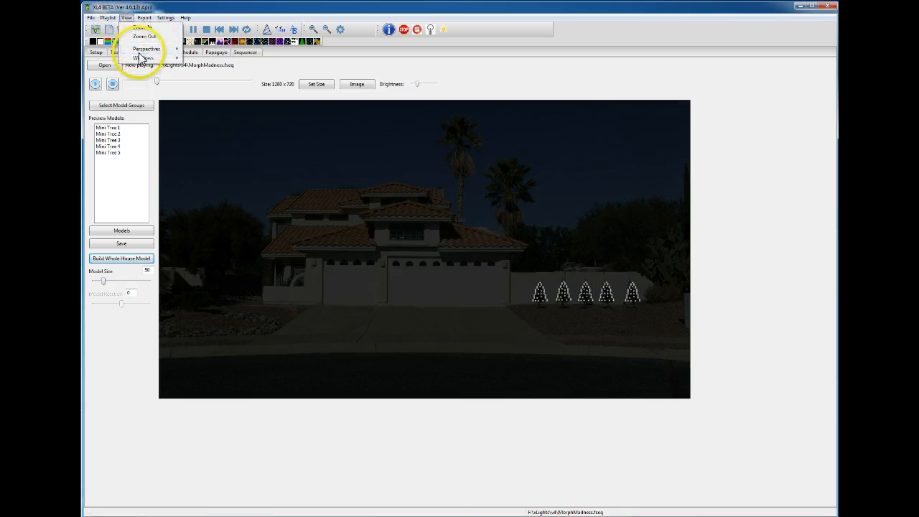
- Add the Mini Tree models and Mini Trees group as rows in the sequence elements
click(144, 57)
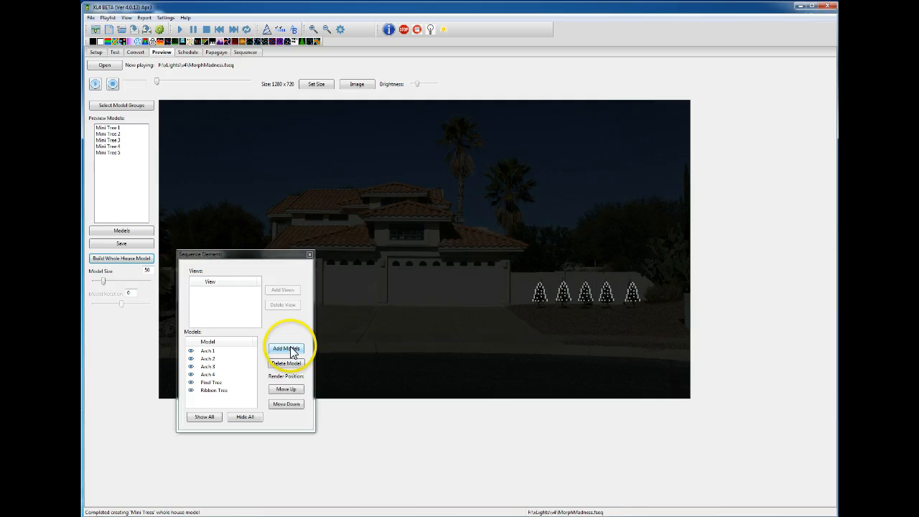
click(286, 350)
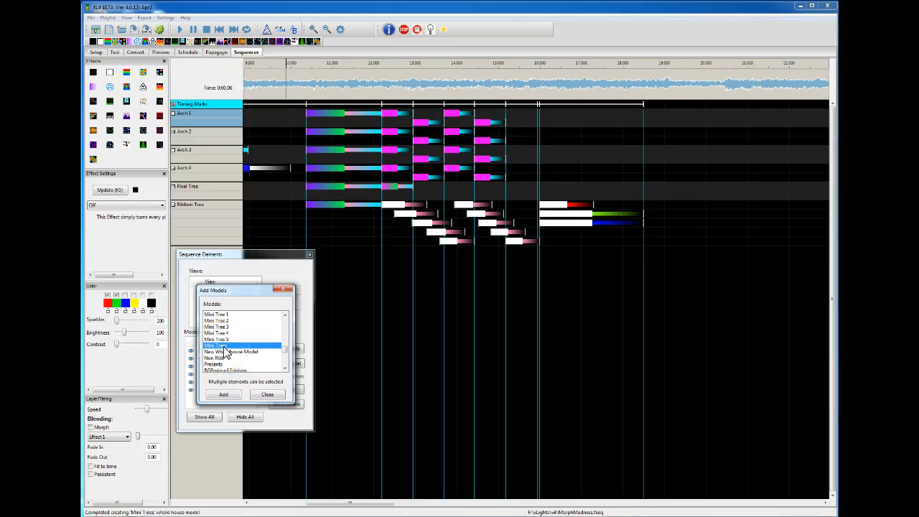
click(227, 315)
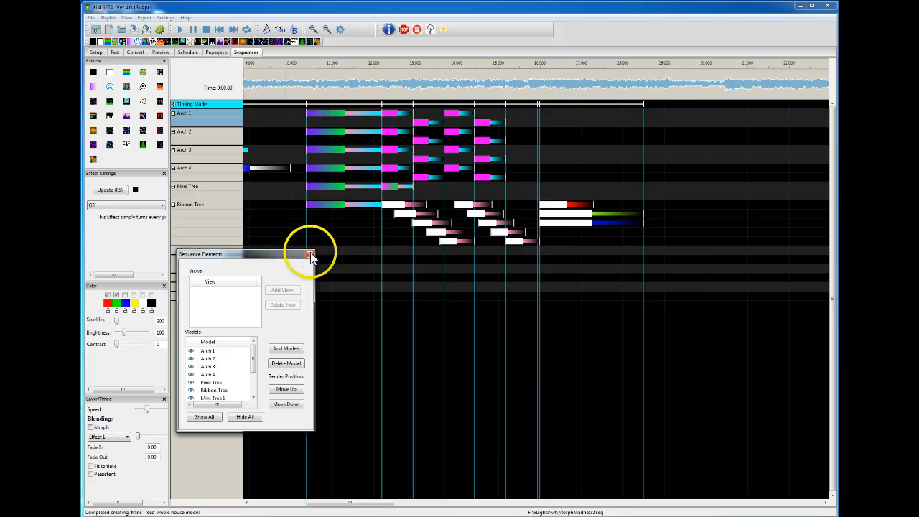
click(310, 254)
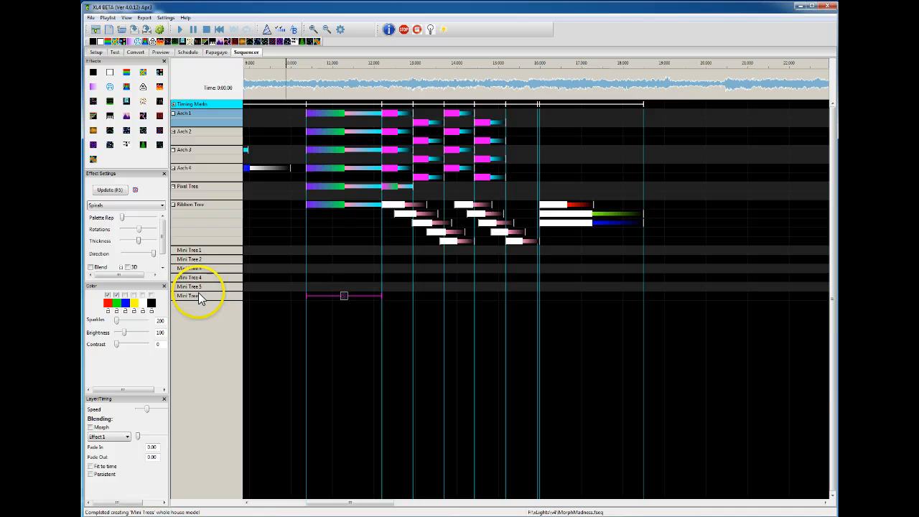
mouse_move(362, 297)
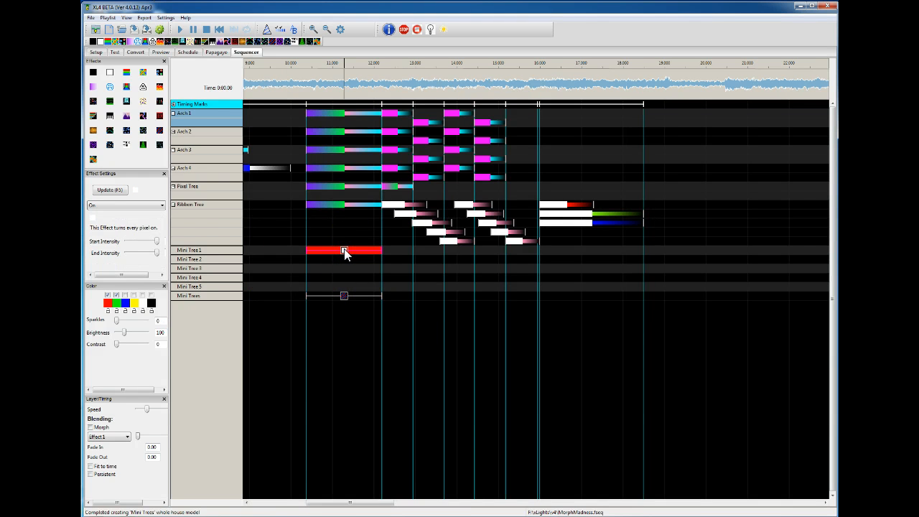
mouse_move(362, 274)
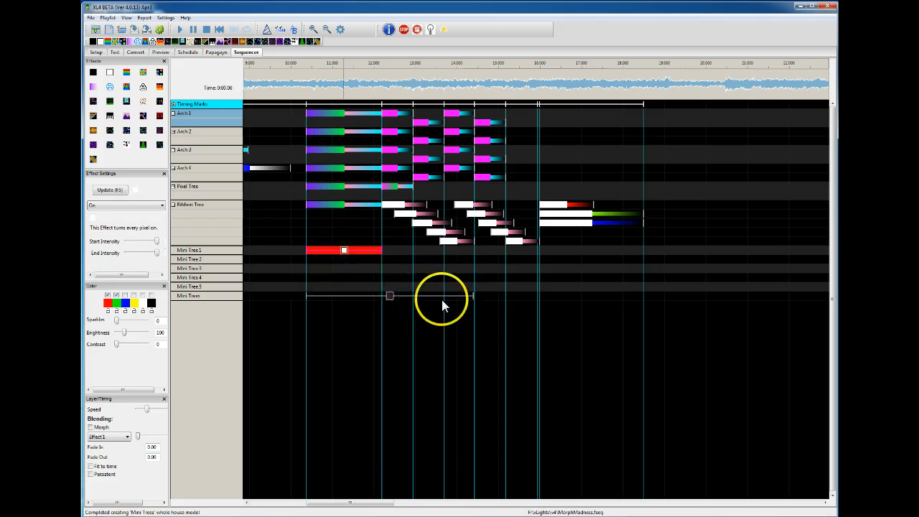
mouse_move(416, 253)
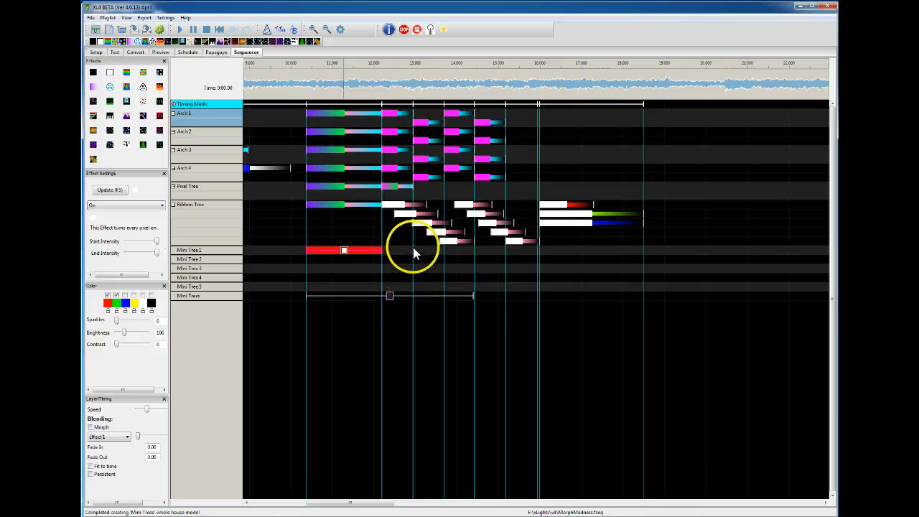
mouse_move(414, 294)
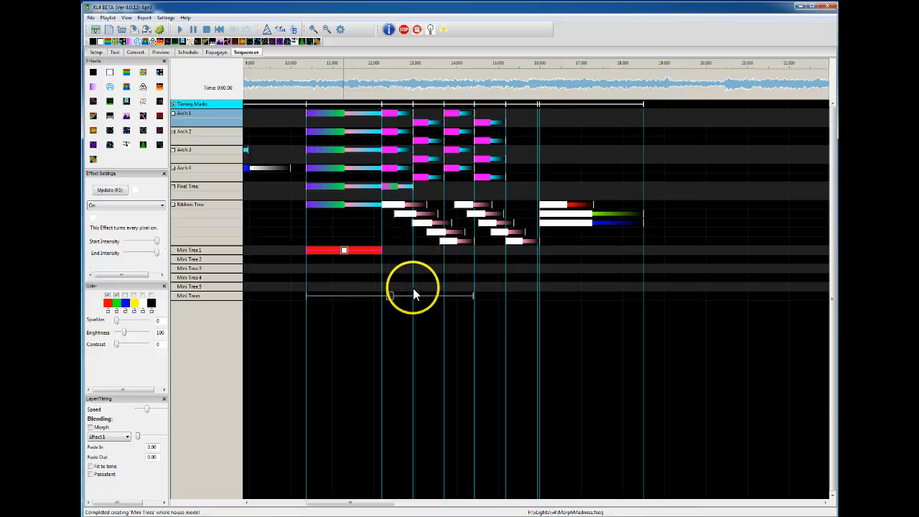
mouse_move(419, 281)
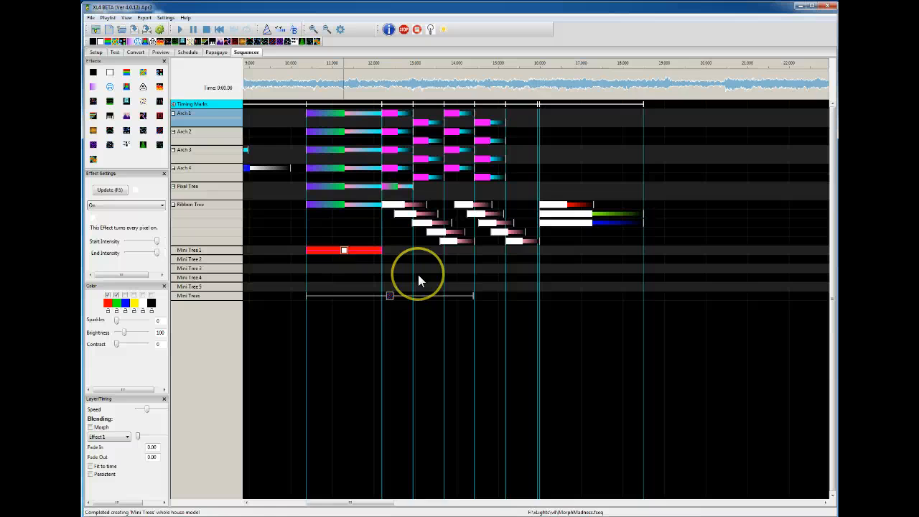
- Switch to the house preview to see the five mini trees
click(160, 52)
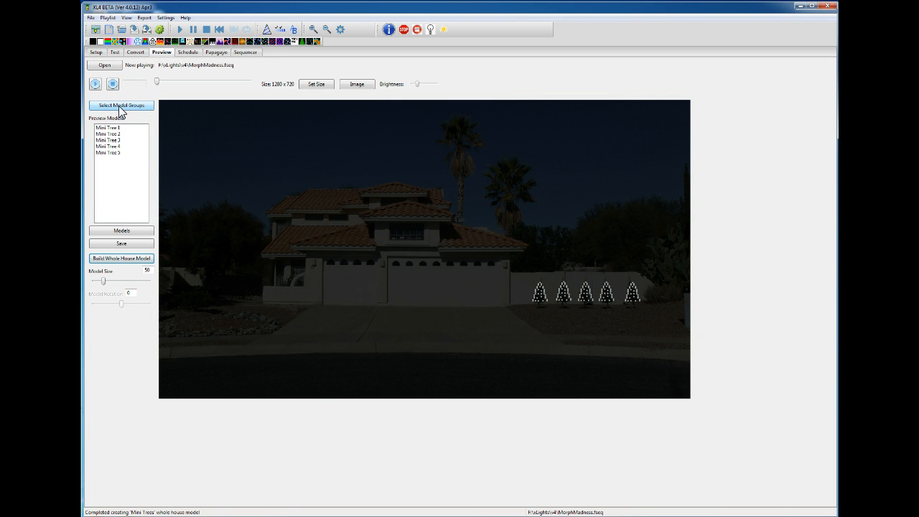
- Check the Mini Trees model in the full model list, then close the list
click(121, 230)
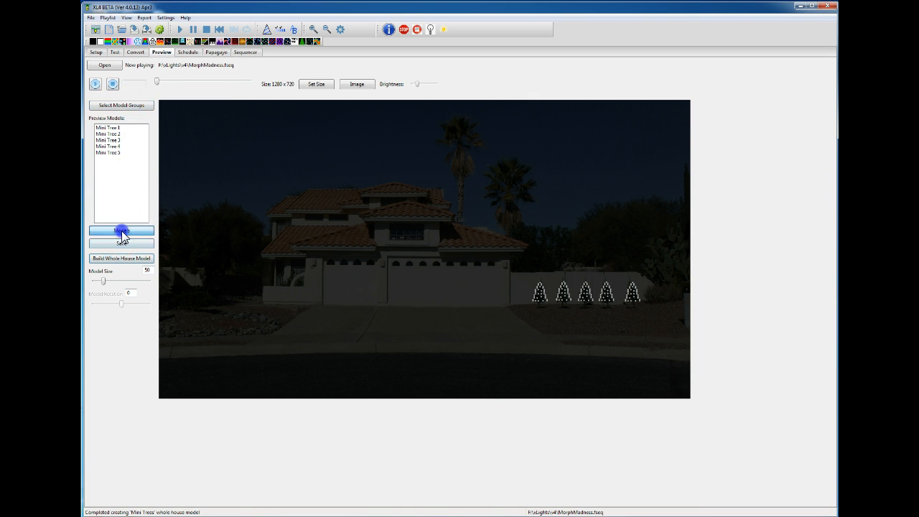
click(121, 230)
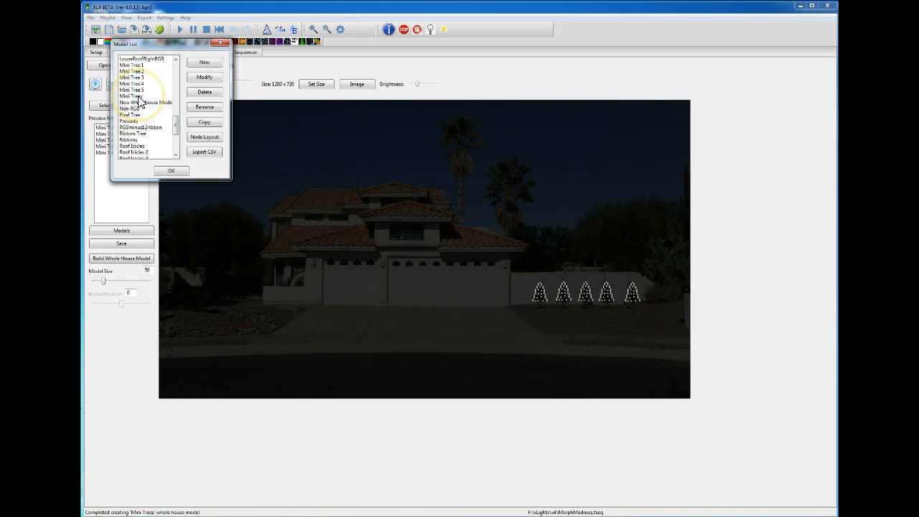
click(141, 64)
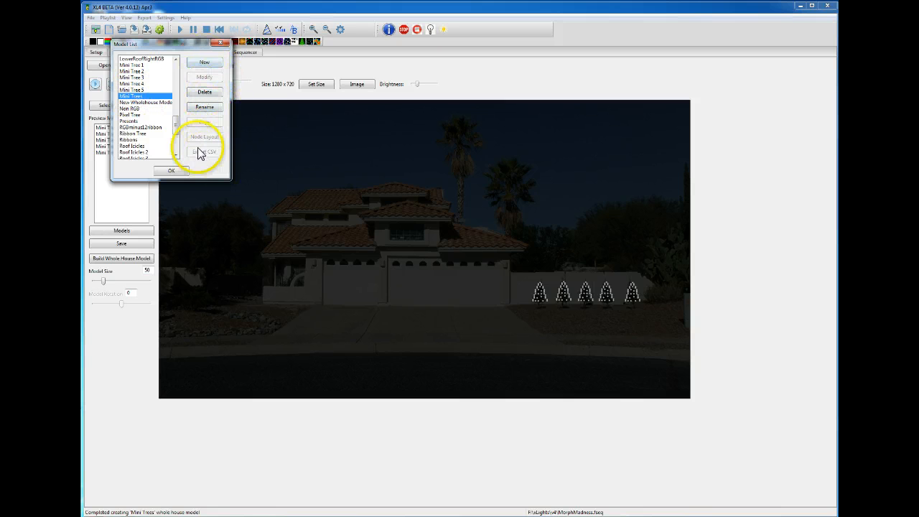
mouse_move(158, 102)
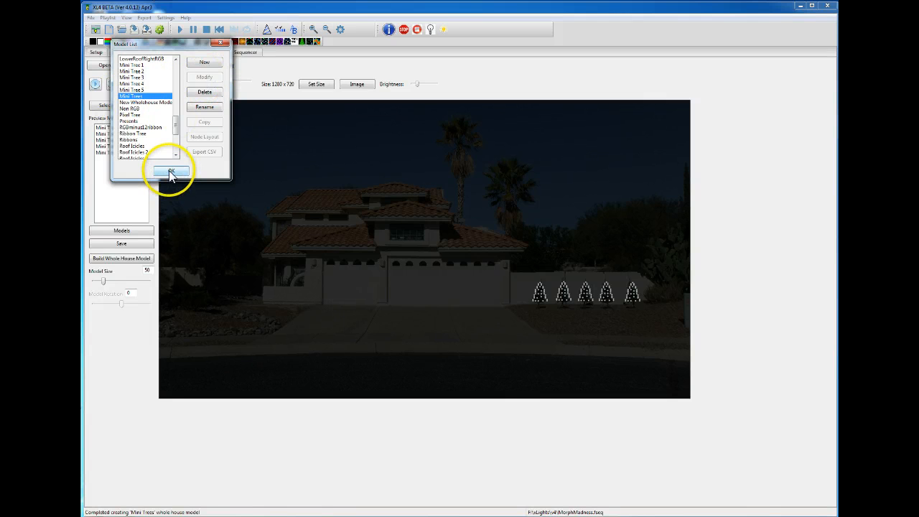
click(171, 172)
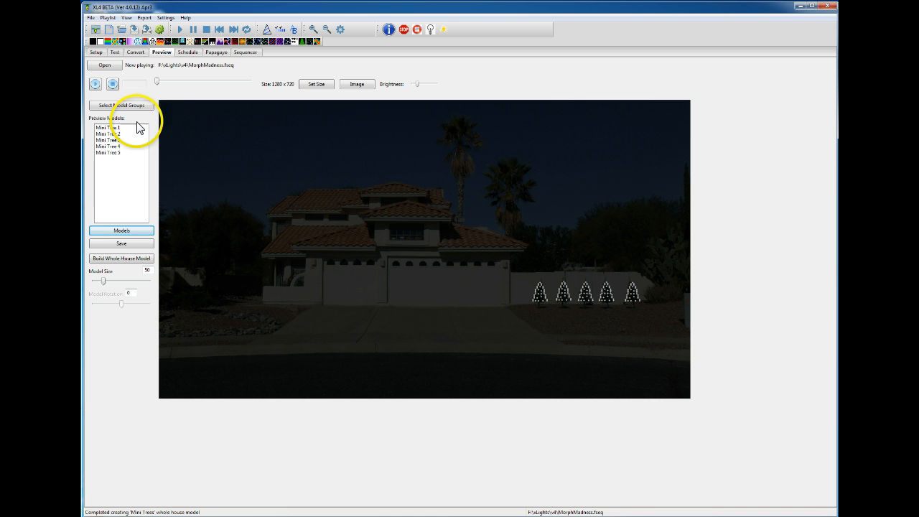
mouse_move(362, 255)
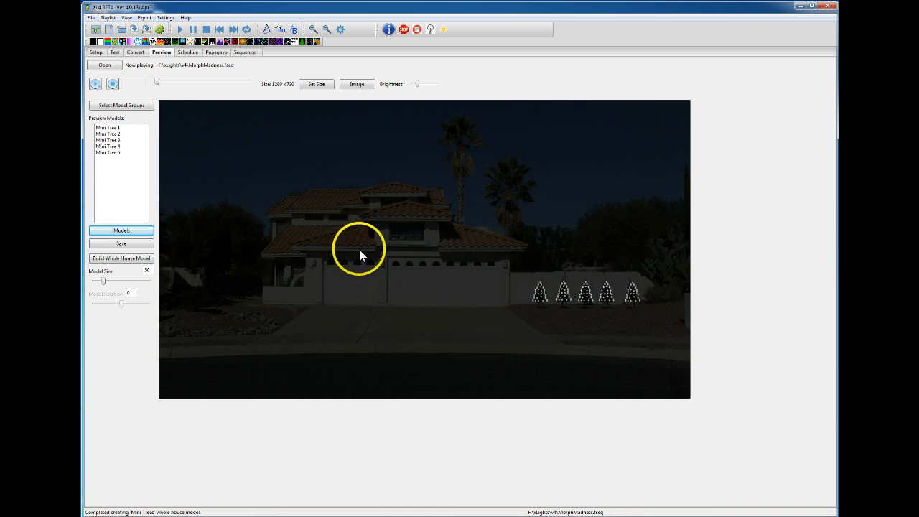
mouse_move(244, 56)
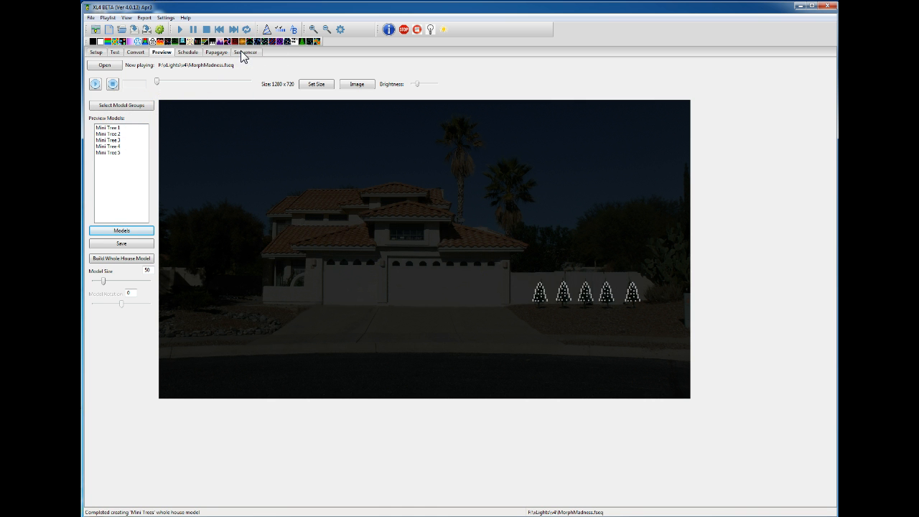
- Return to the sequence timeline and select the Morph effect on the Ribbon Tree row
click(247, 52)
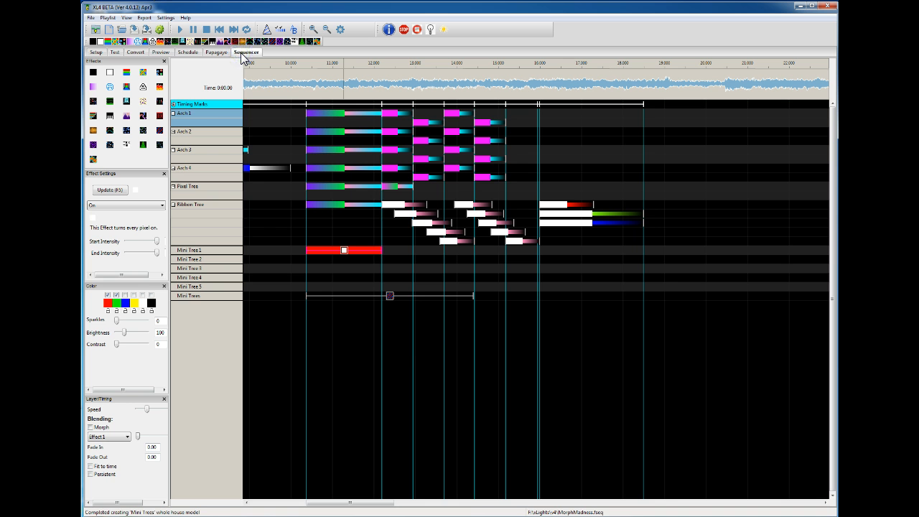
mouse_move(416, 356)
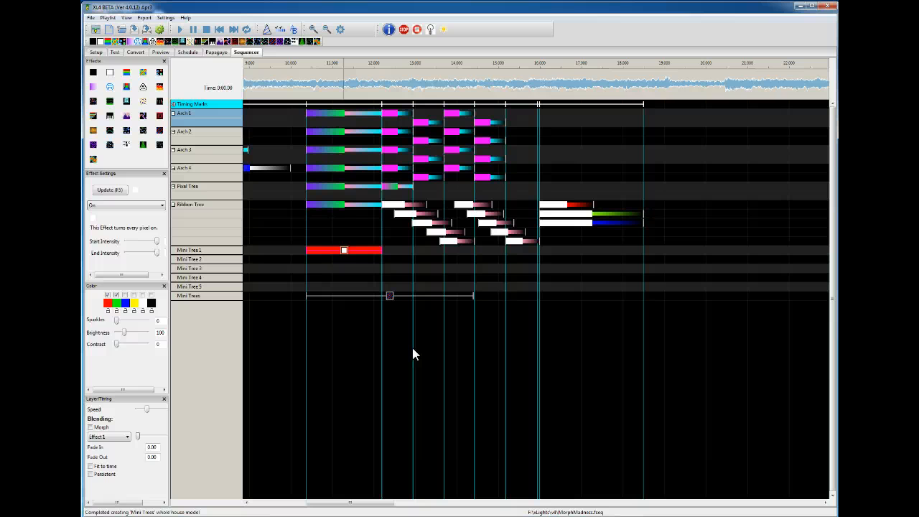
mouse_move(502, 176)
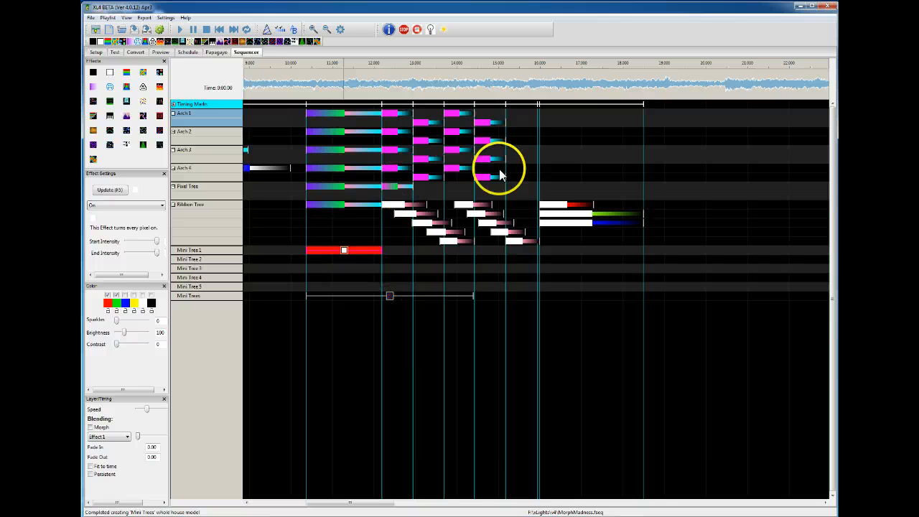
mouse_move(416, 213)
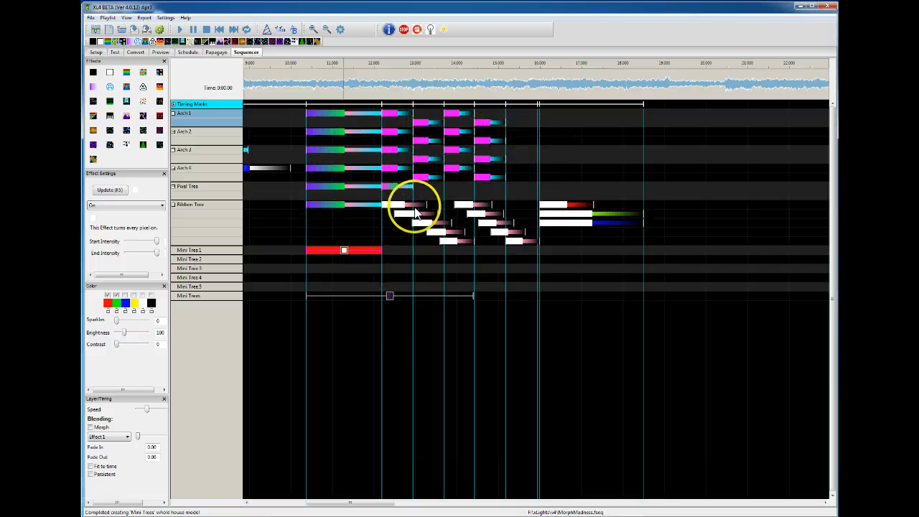
mouse_move(341, 130)
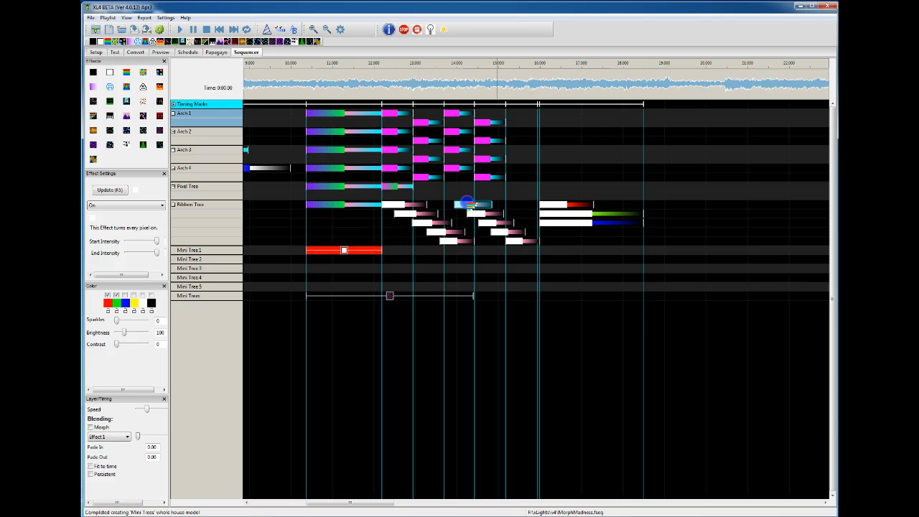
click(474, 204)
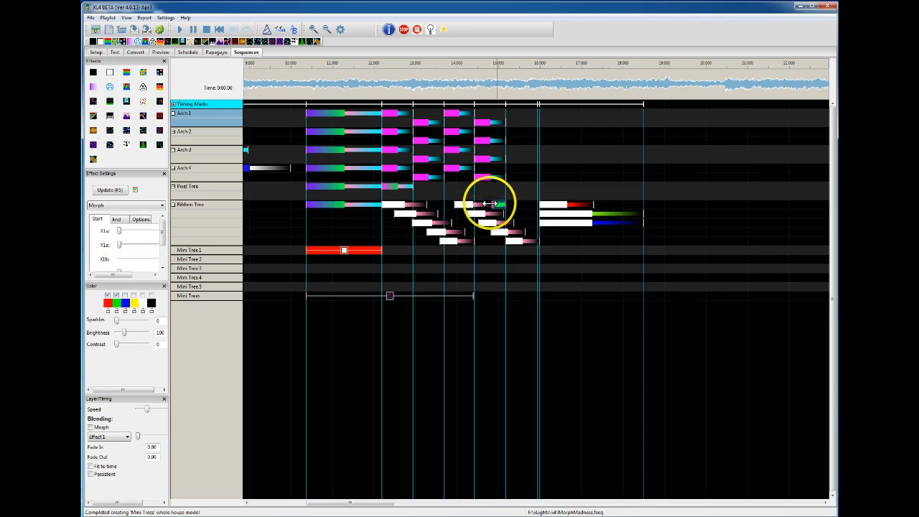
mouse_move(348, 132)
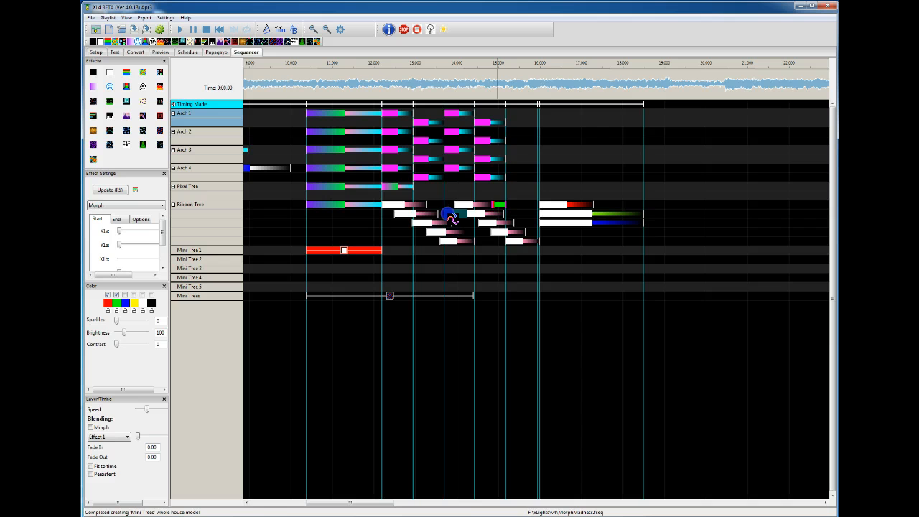
mouse_move(524, 185)
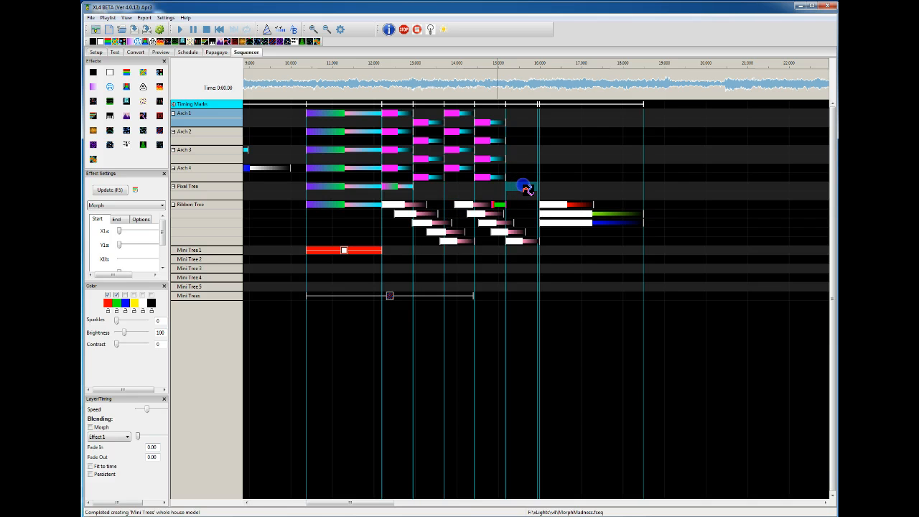
mouse_move(457, 213)
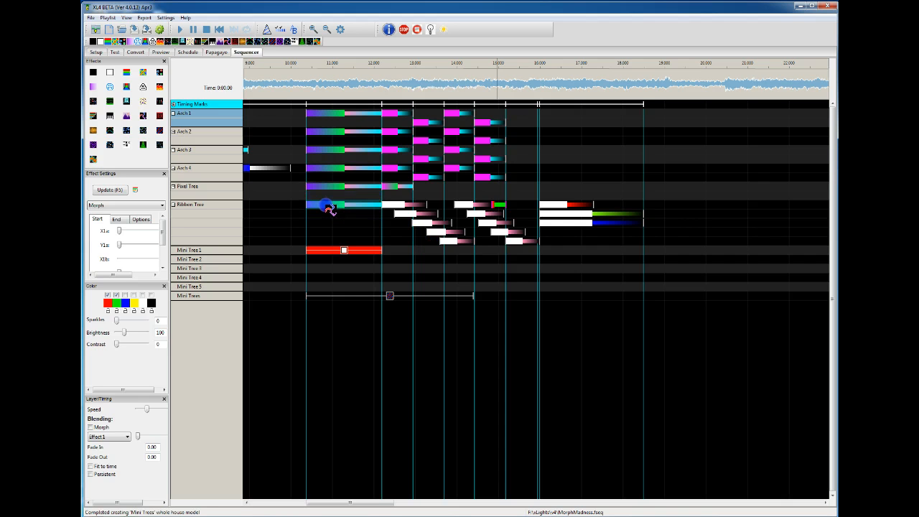
- Place Pinwheel effects at the start of the Ribbon Tree and Pixel Tree rows
click(327, 204)
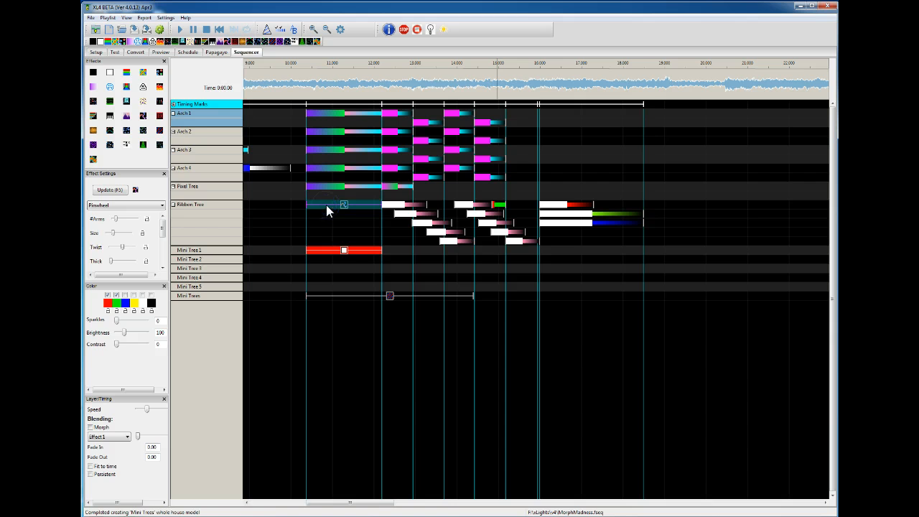
click(343, 187)
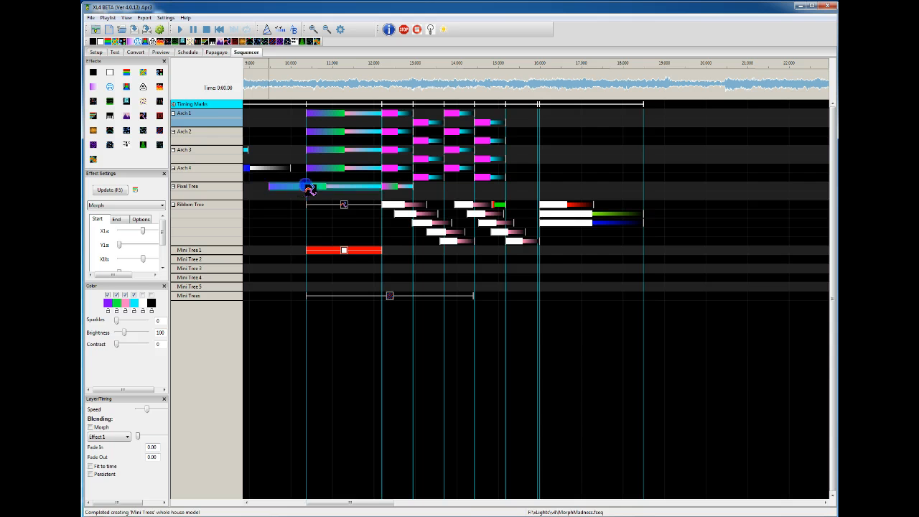
click(359, 187)
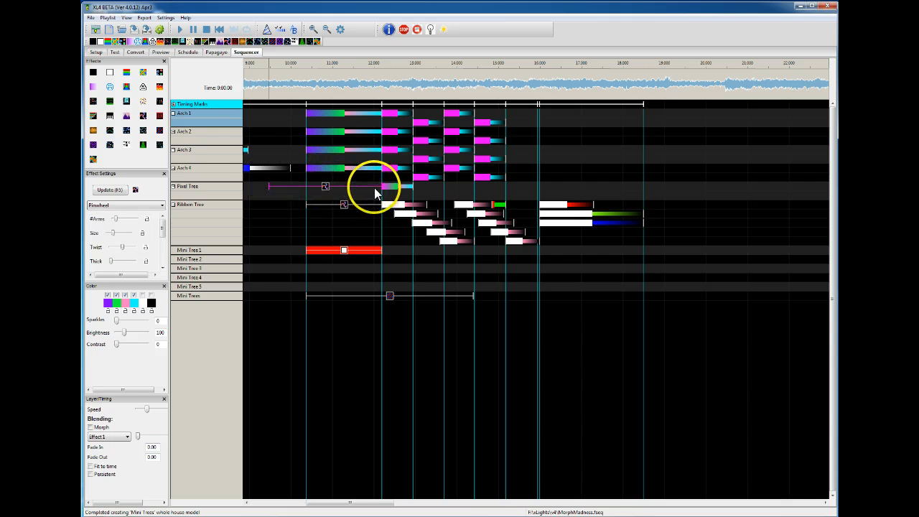
mouse_move(237, 88)
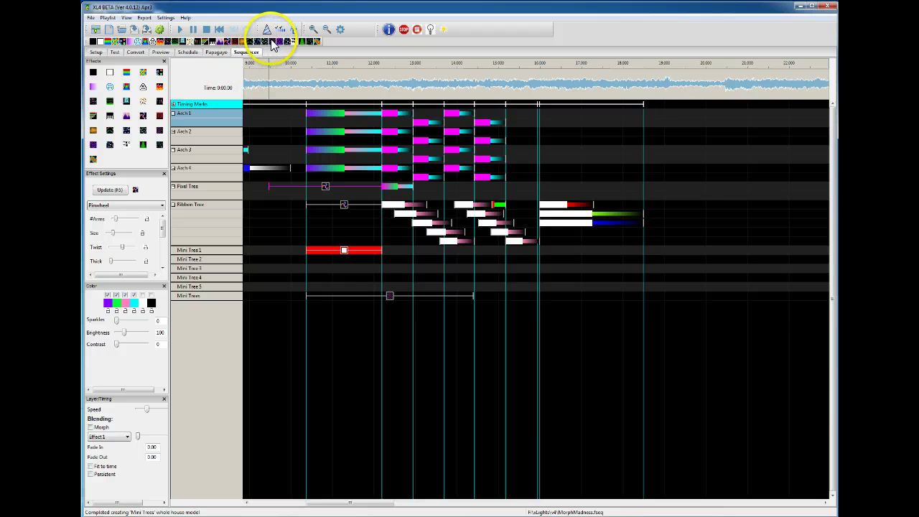
click(325, 187)
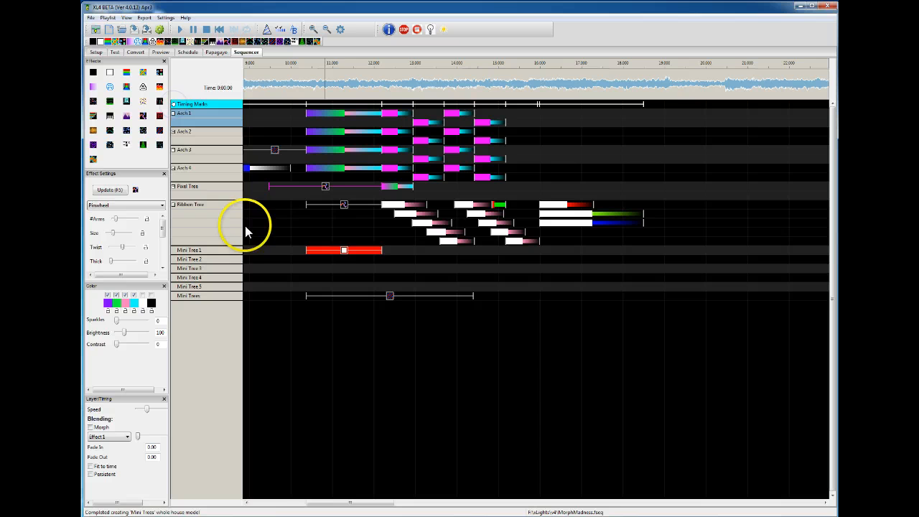
mouse_move(238, 46)
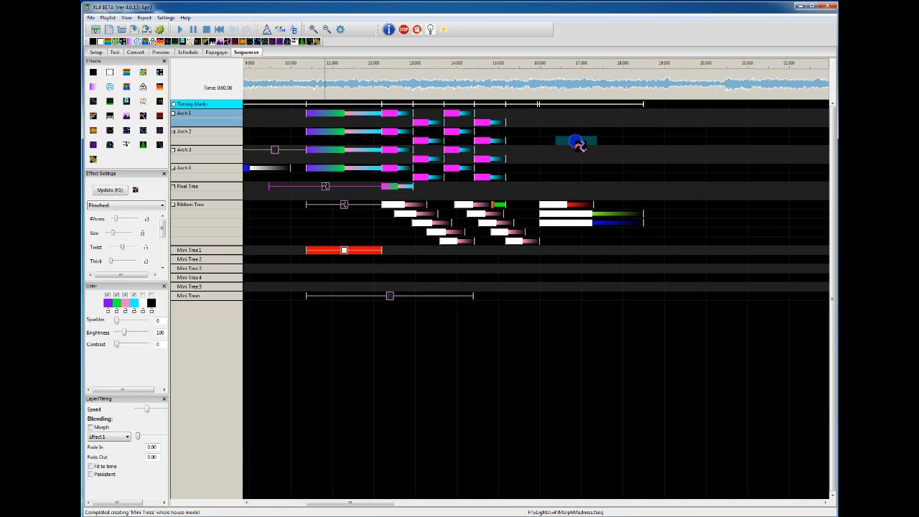
- Place new effects, including Spirals, on the Arch rows after the purple effects and at Arch 3's start
drag(577, 142, 549, 122)
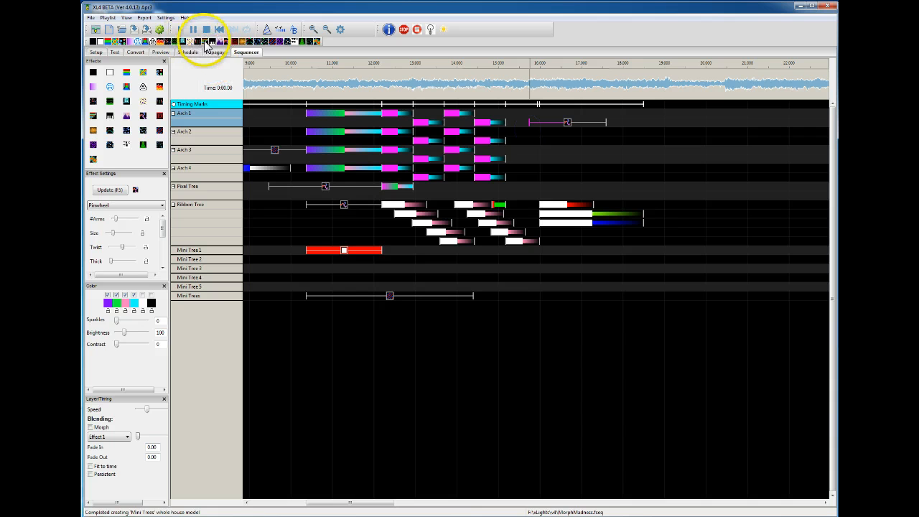
mouse_move(272, 46)
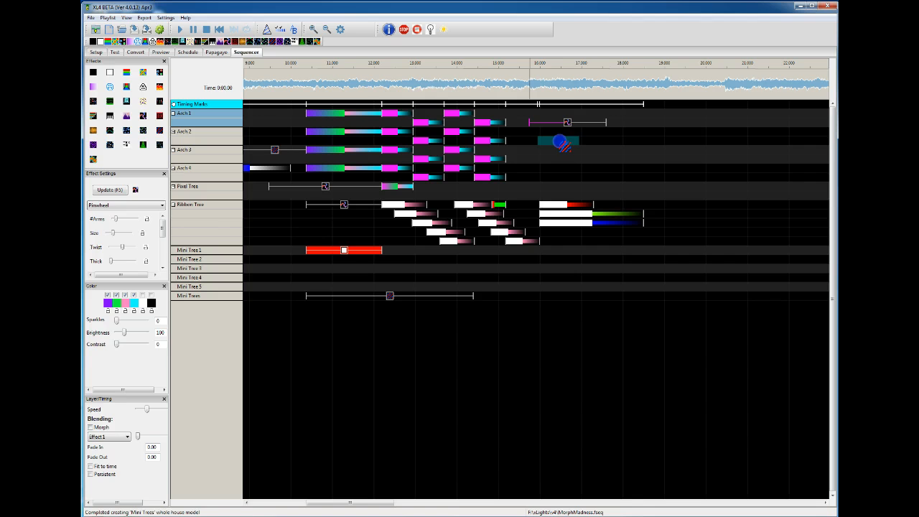
drag(559, 142, 508, 142)
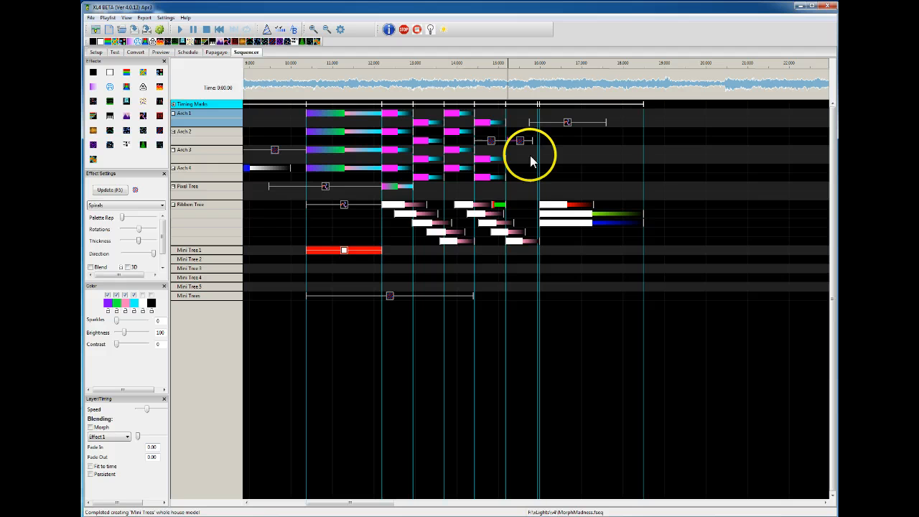
mouse_move(362, 241)
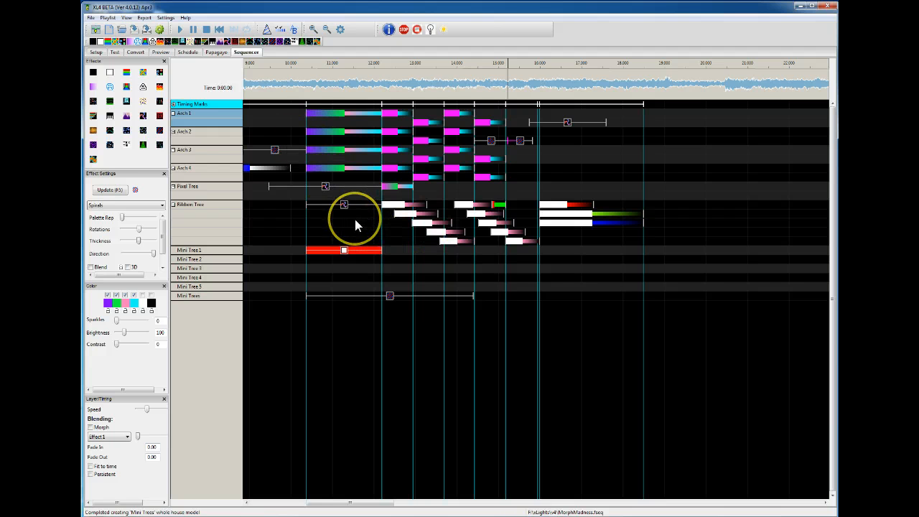
mouse_move(322, 175)
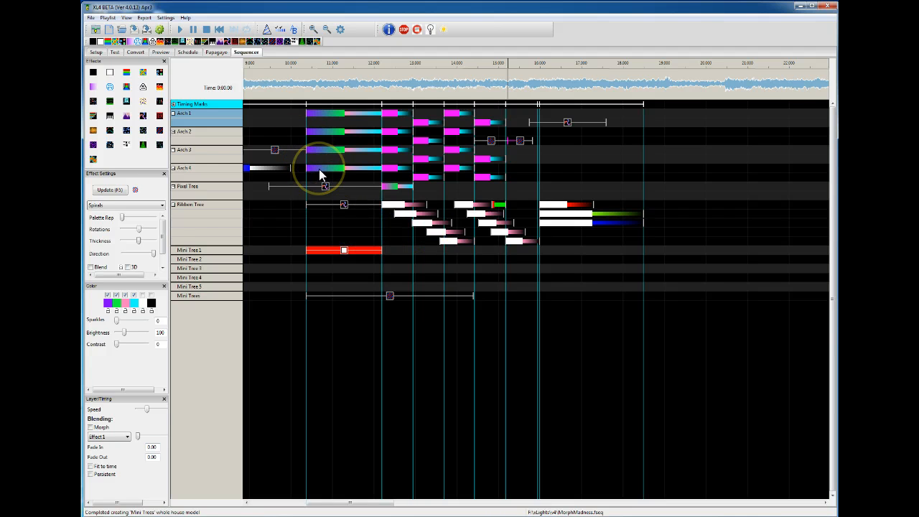
mouse_move(338, 173)
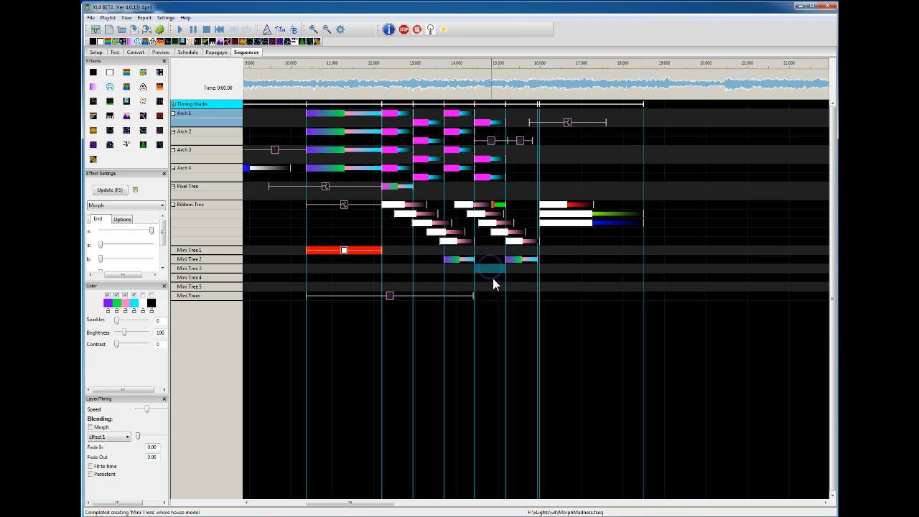
mouse_move(359, 114)
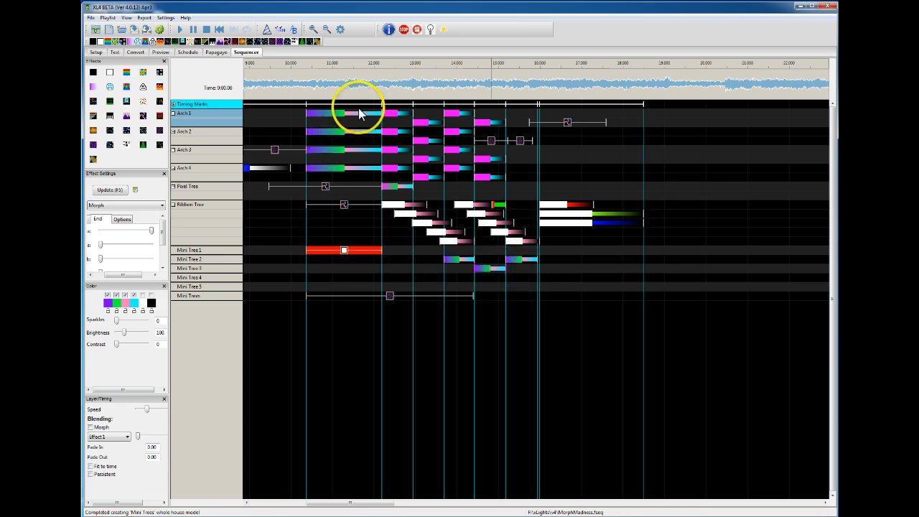
mouse_move(352, 141)
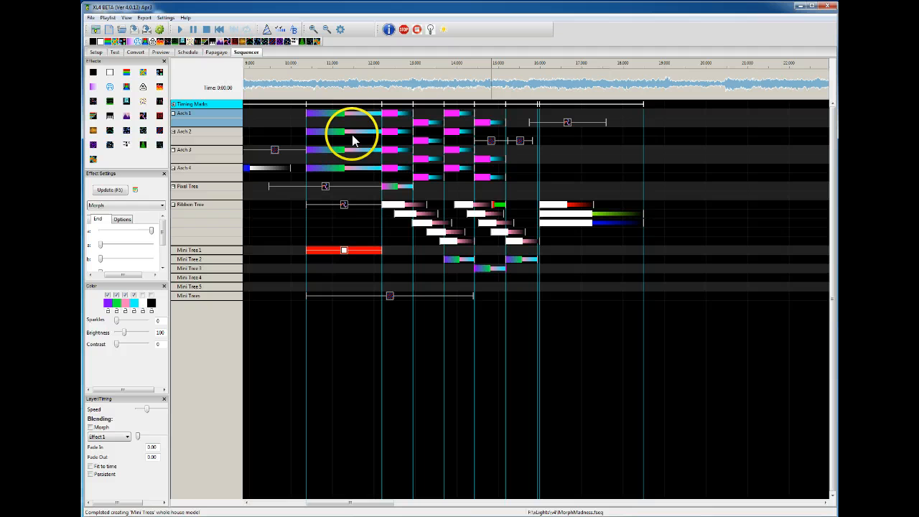
mouse_move(535, 213)
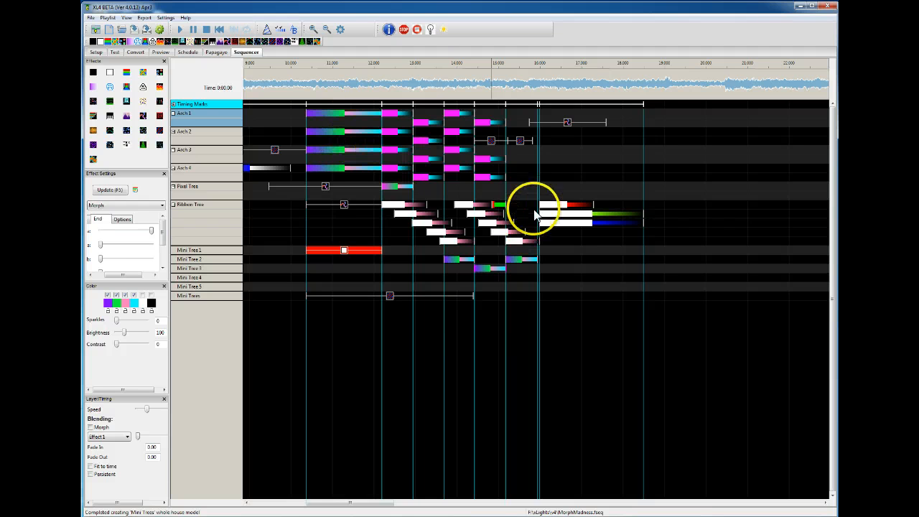
mouse_move(529, 228)
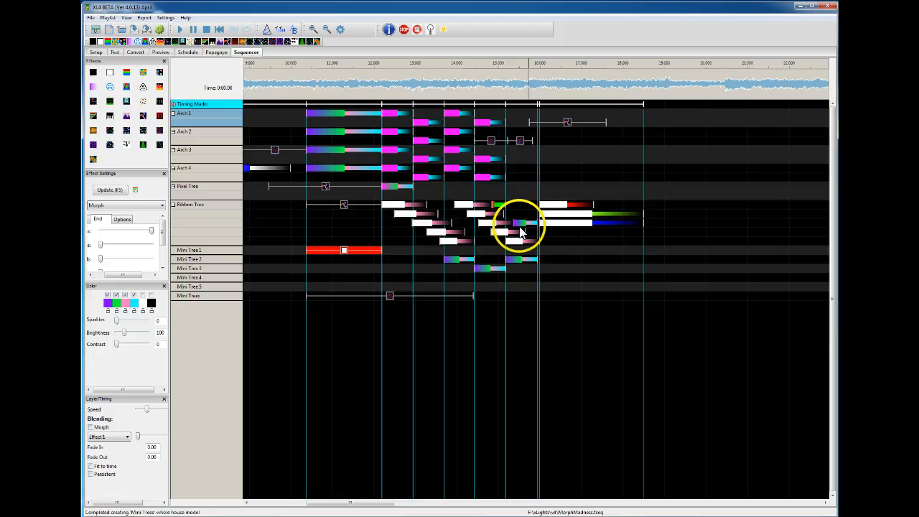
mouse_move(523, 230)
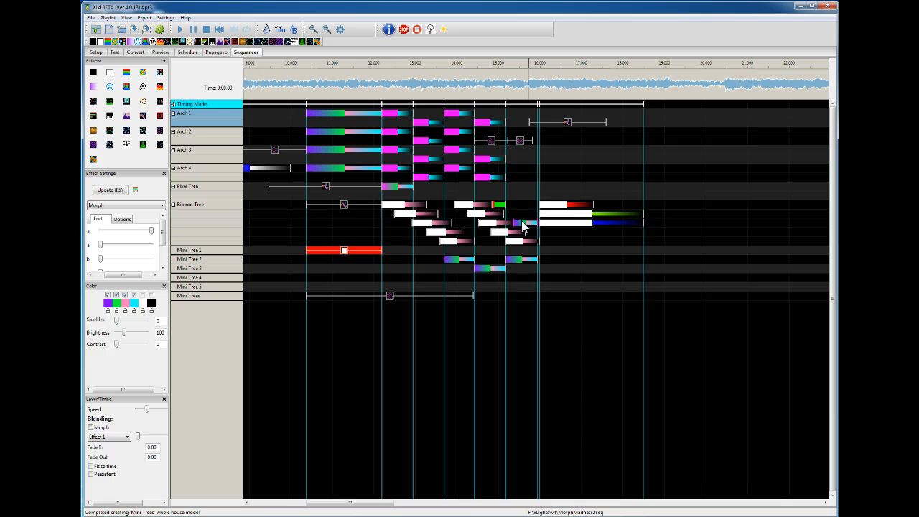
mouse_move(345, 223)
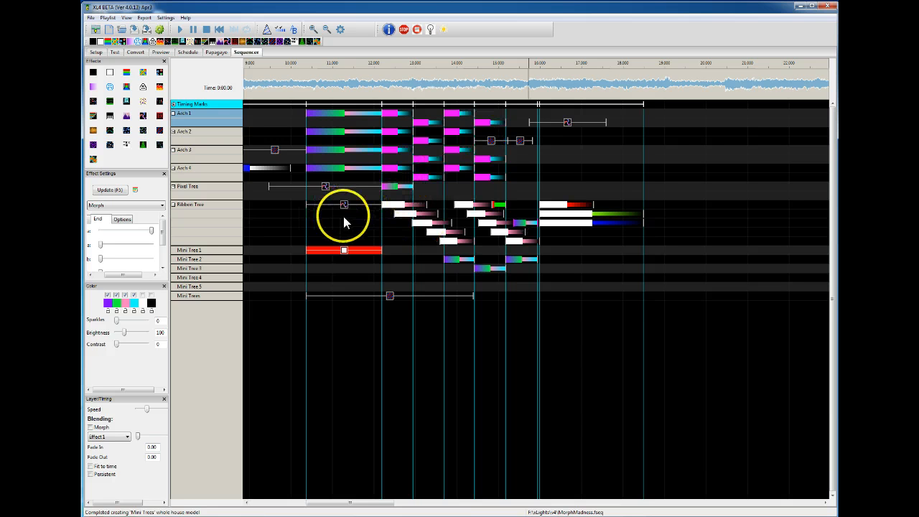
mouse_move(434, 216)
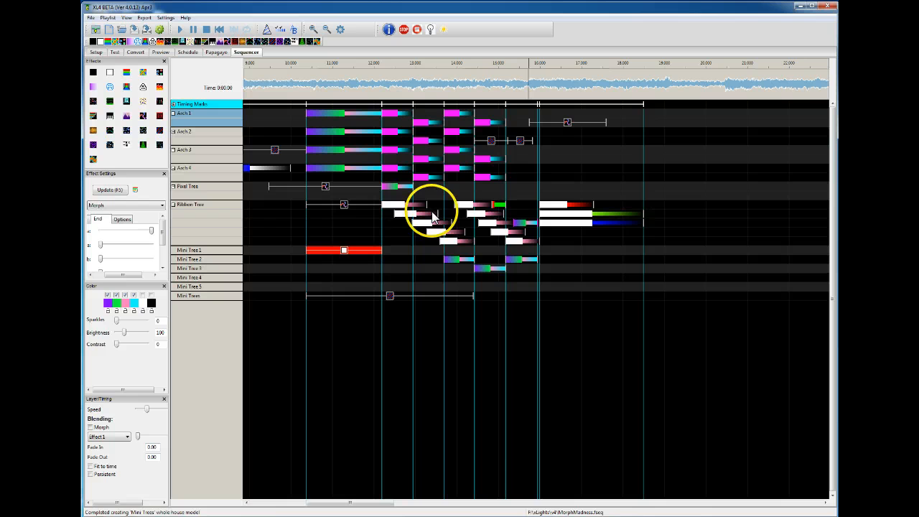
mouse_move(529, 161)
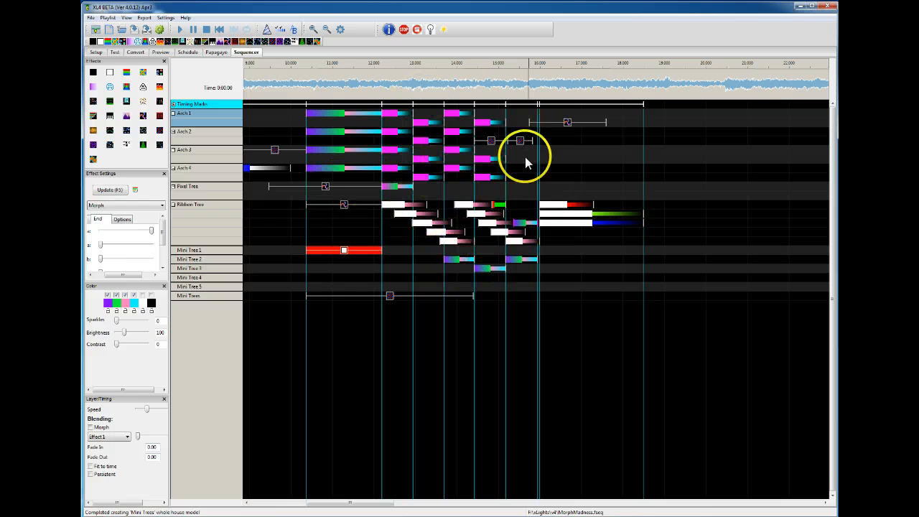
mouse_move(553, 217)
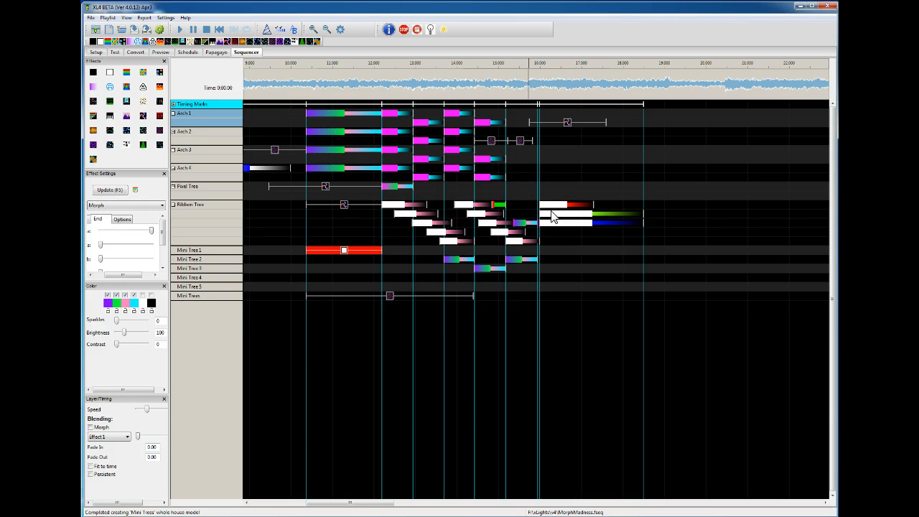